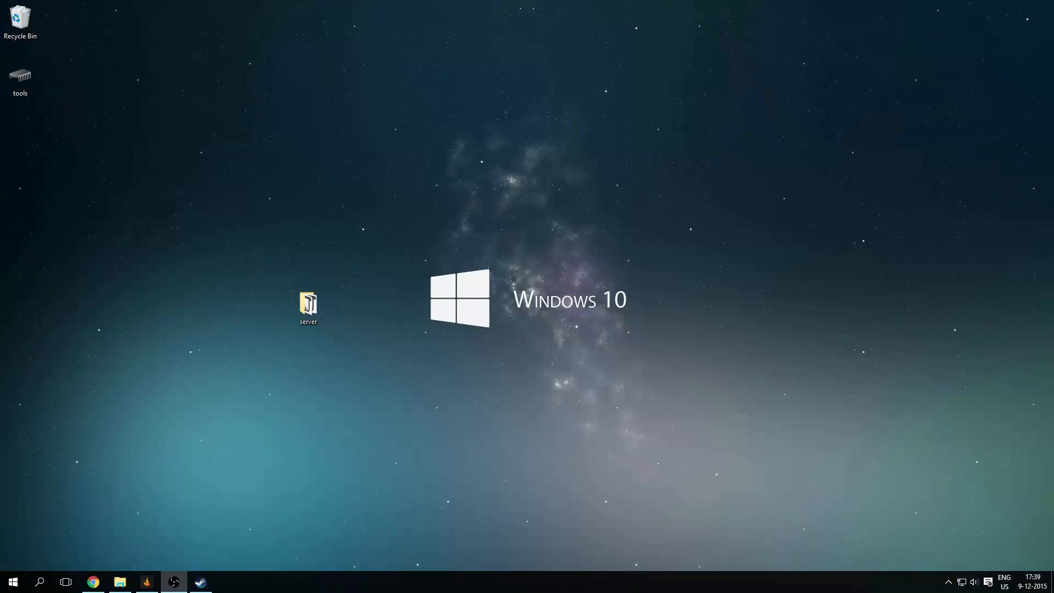
pyautogui.moveTo(345, 318)
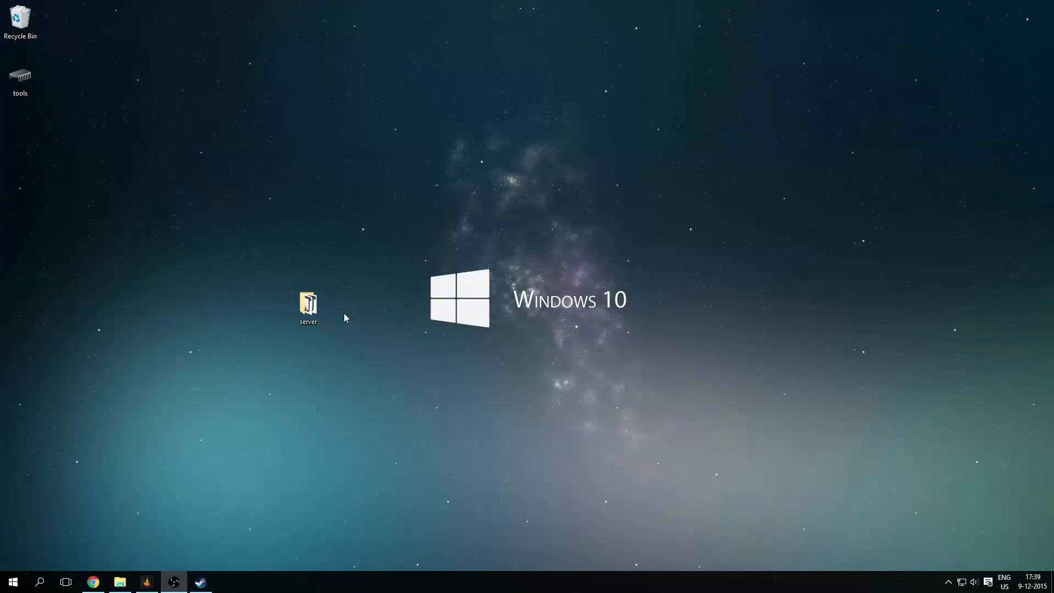
# - Bring up freenom.com in the browser and enter 'theallroundner' in the free domain search box
pyautogui.click(309, 306)
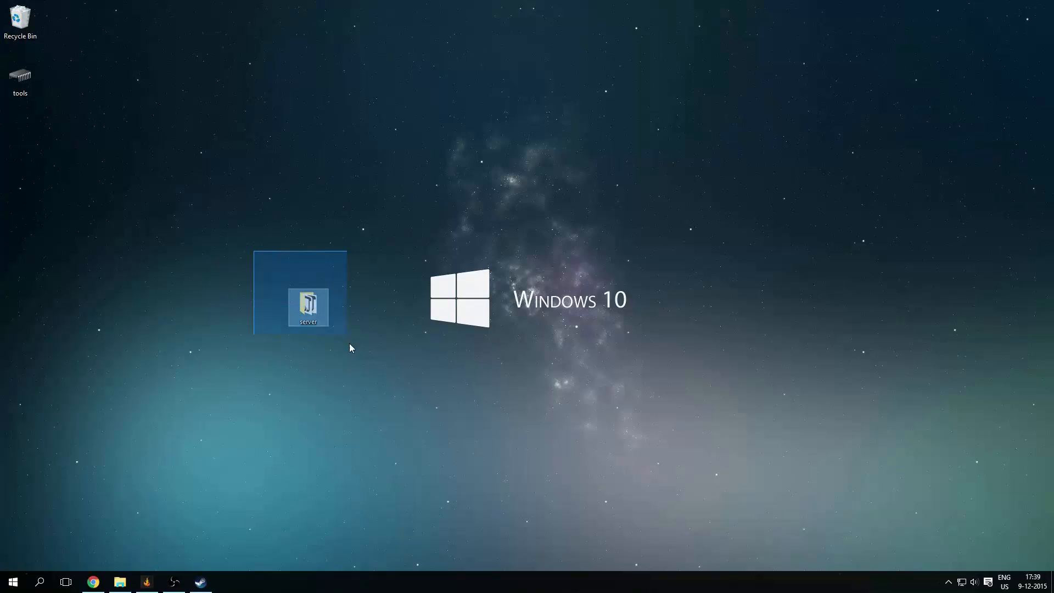
pyautogui.click(245, 254)
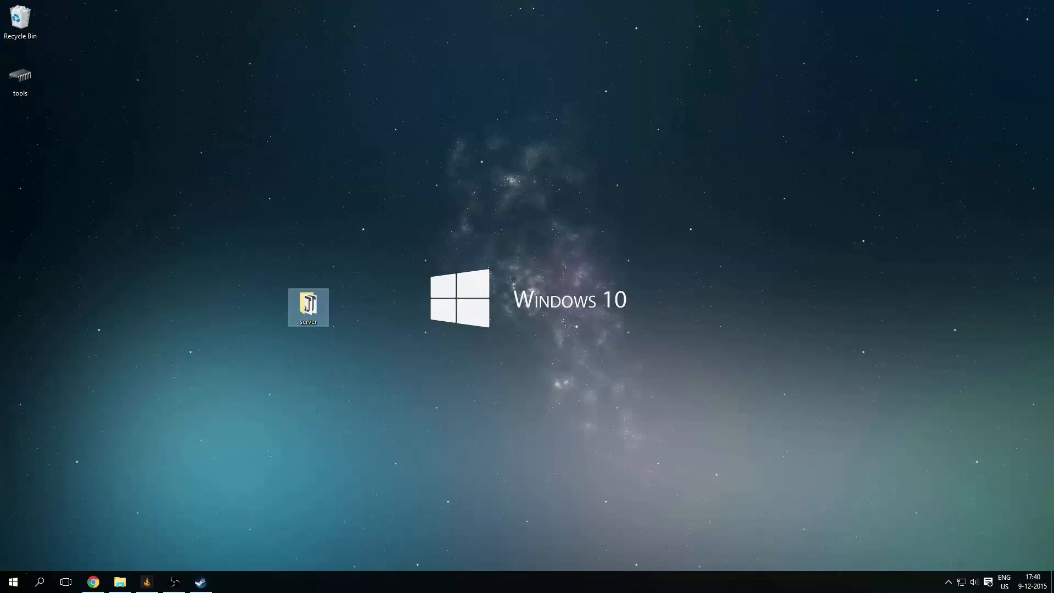
pyautogui.click(93, 582)
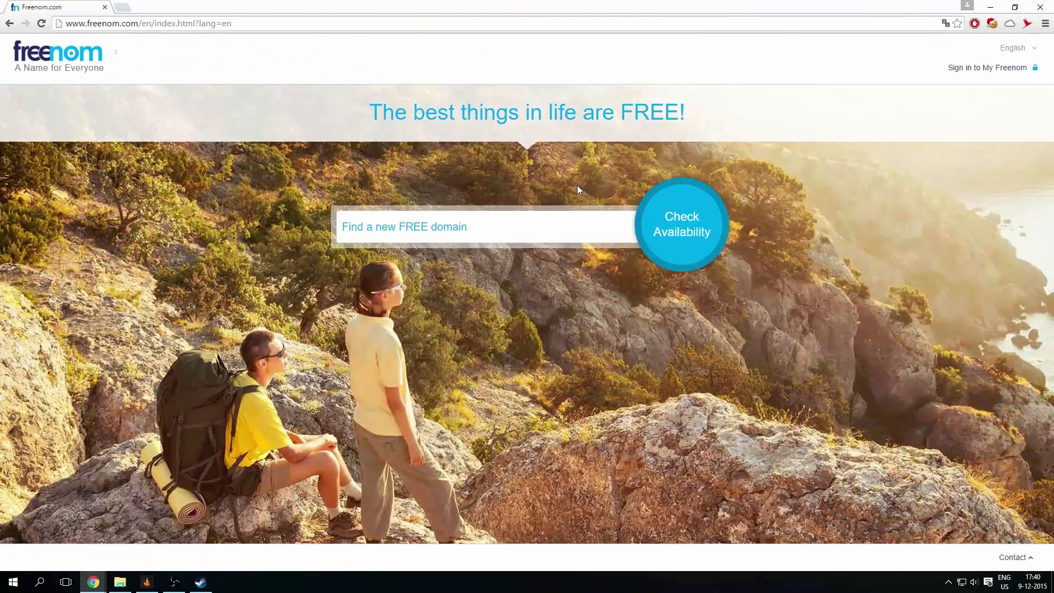
pyautogui.moveTo(431, 274)
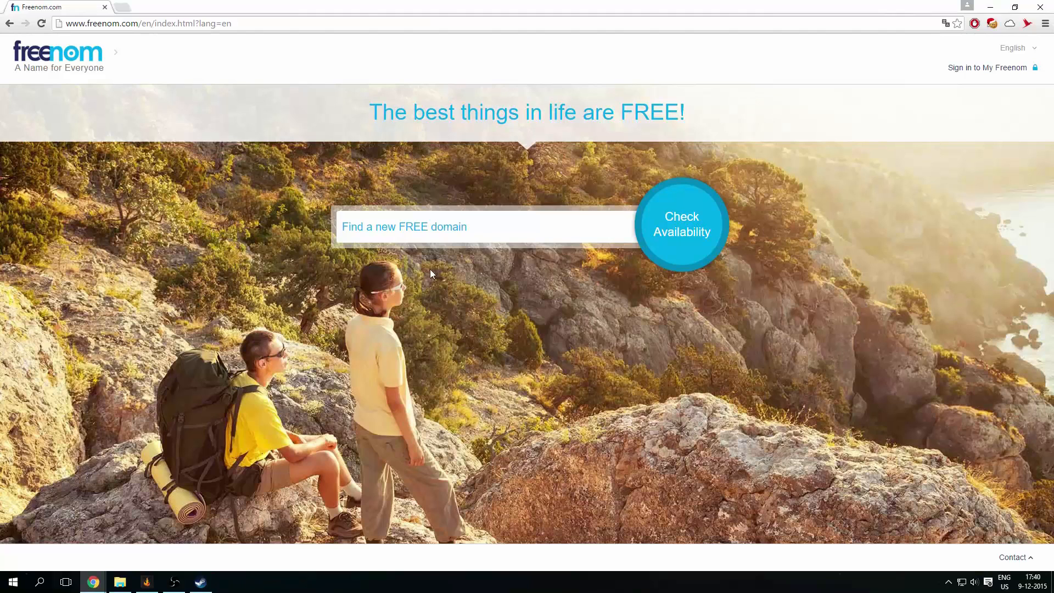
pyautogui.click(484, 227)
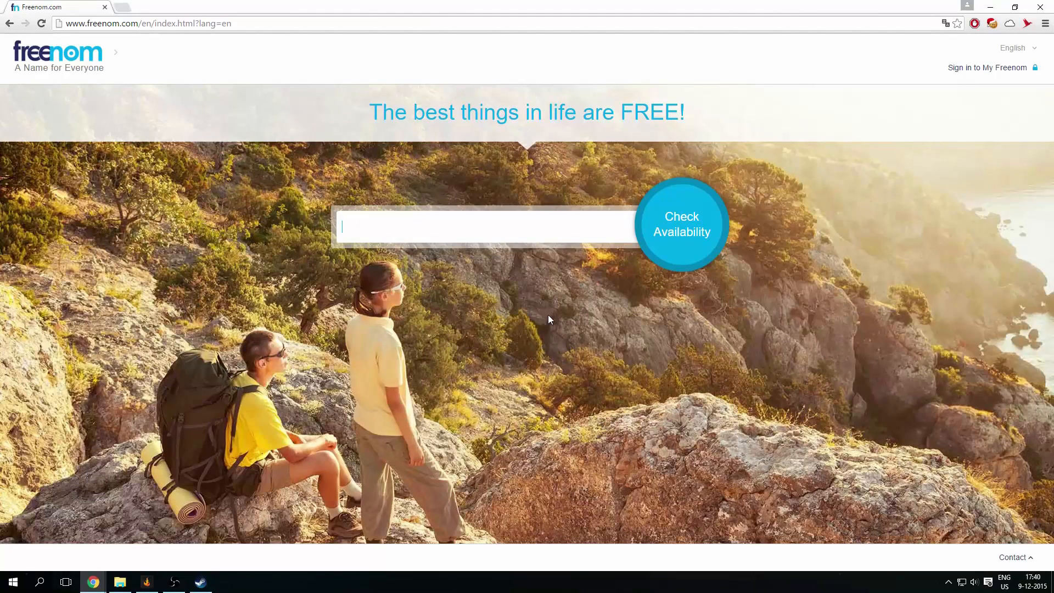
pyautogui.write('thea')
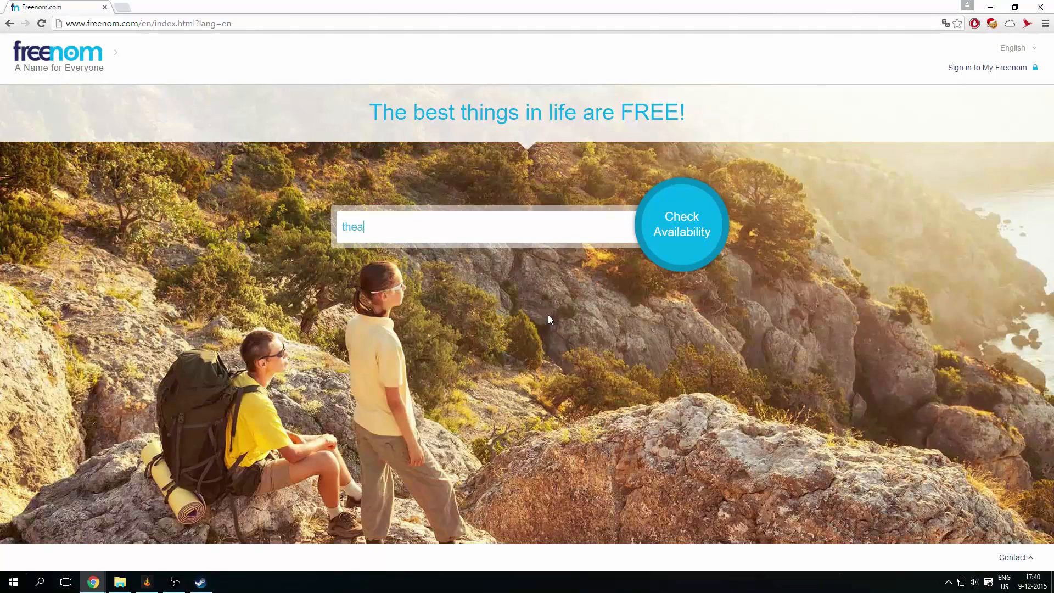
pyautogui.write('llroundner')
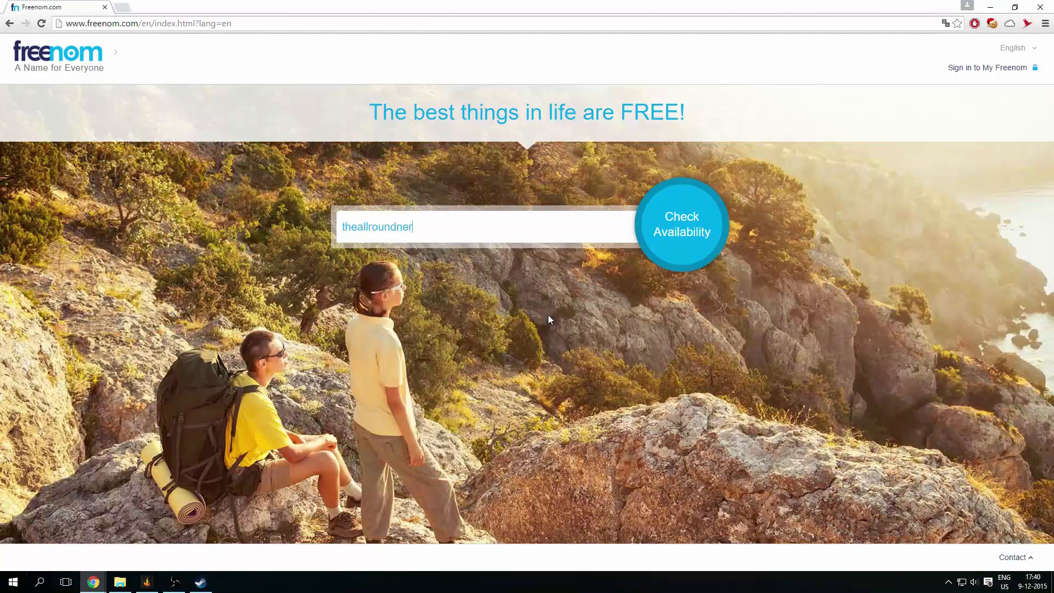
# - Check availability and add the free theallroundnerds.cf domain to the cart for checkout
pyautogui.click(681, 224)
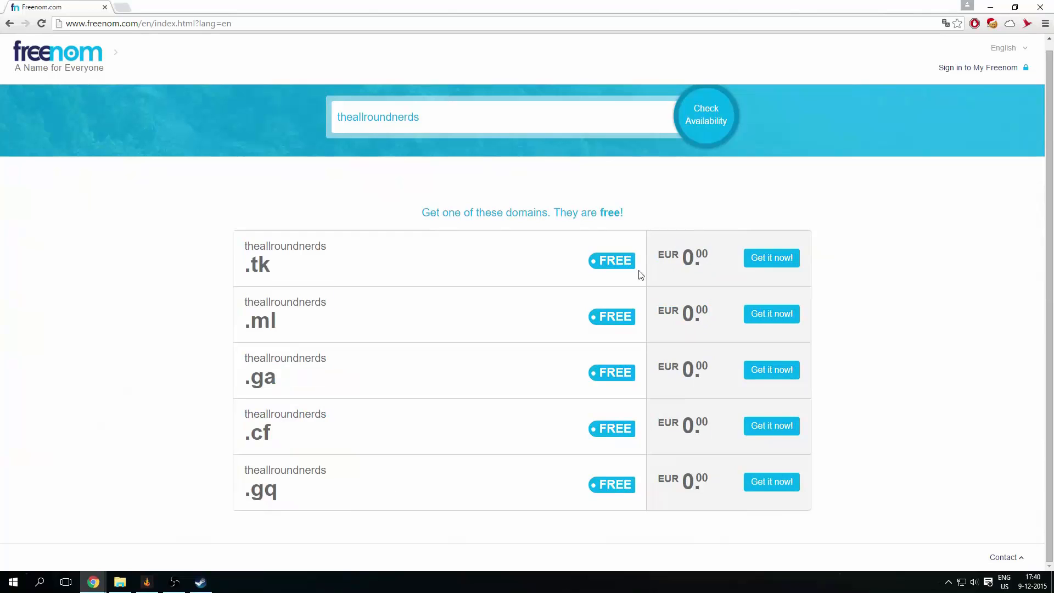
pyautogui.moveTo(605, 489)
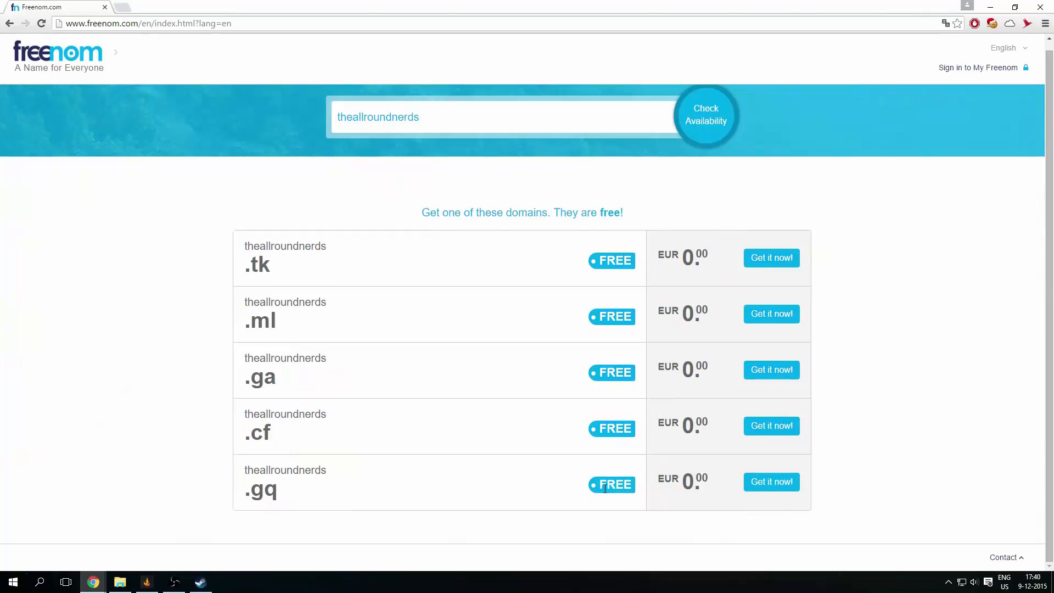
pyautogui.moveTo(237, 390)
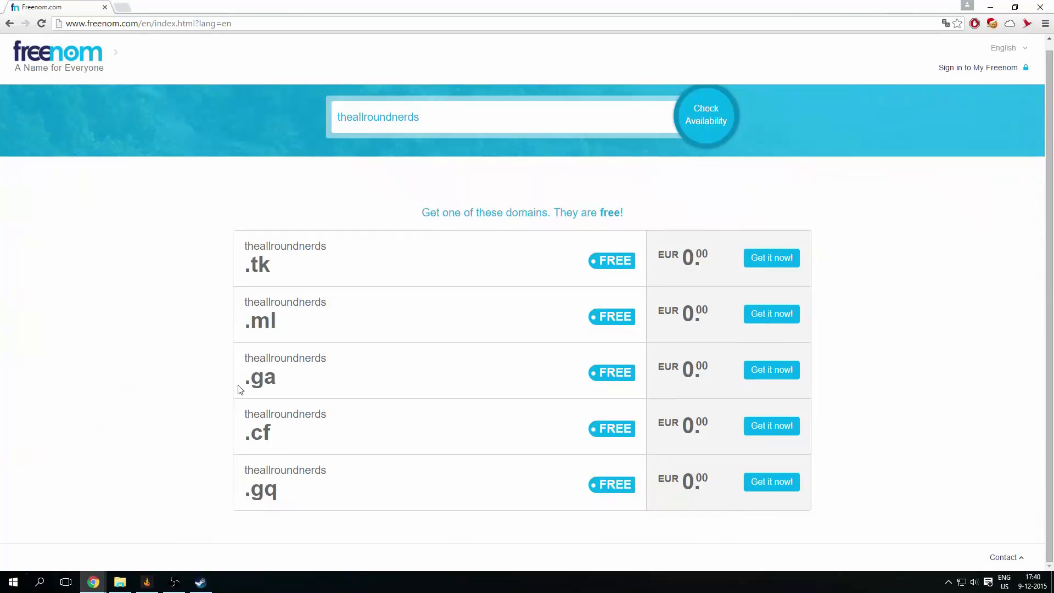
pyautogui.moveTo(256, 432)
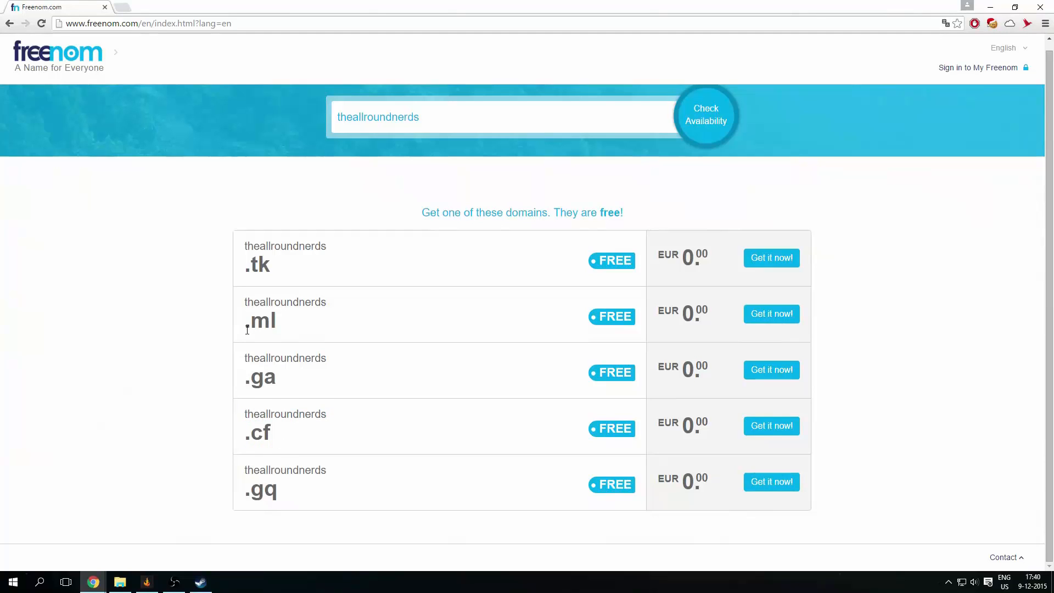
pyautogui.moveTo(276, 365)
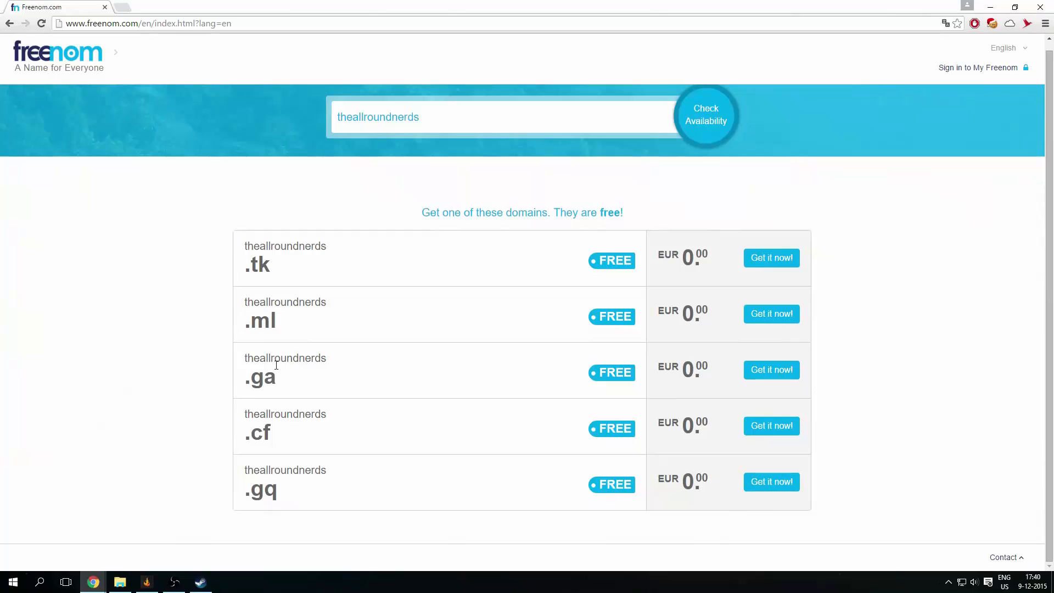
pyautogui.moveTo(773, 441)
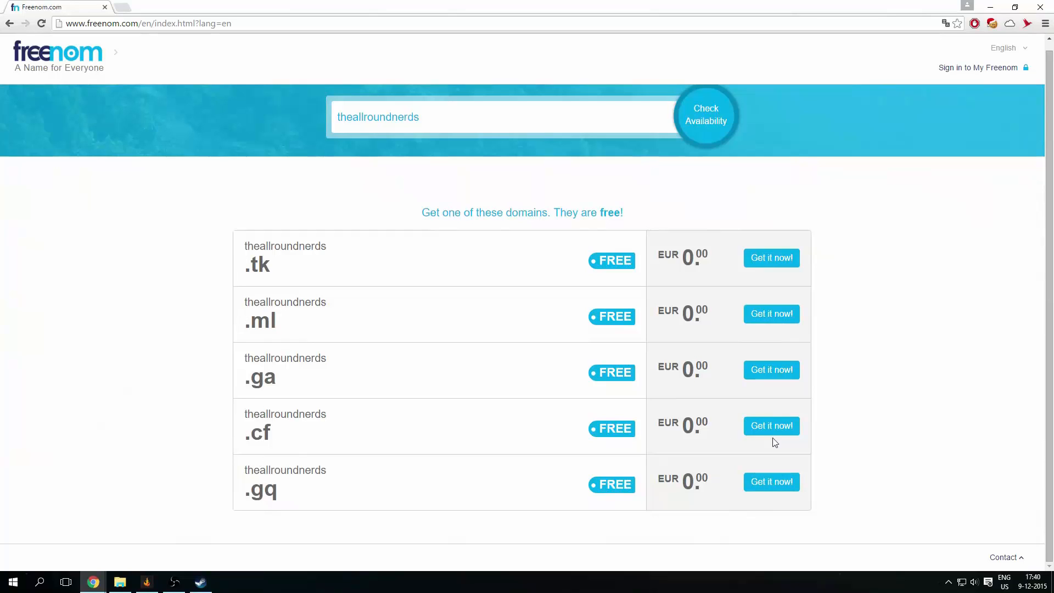
pyautogui.click(771, 426)
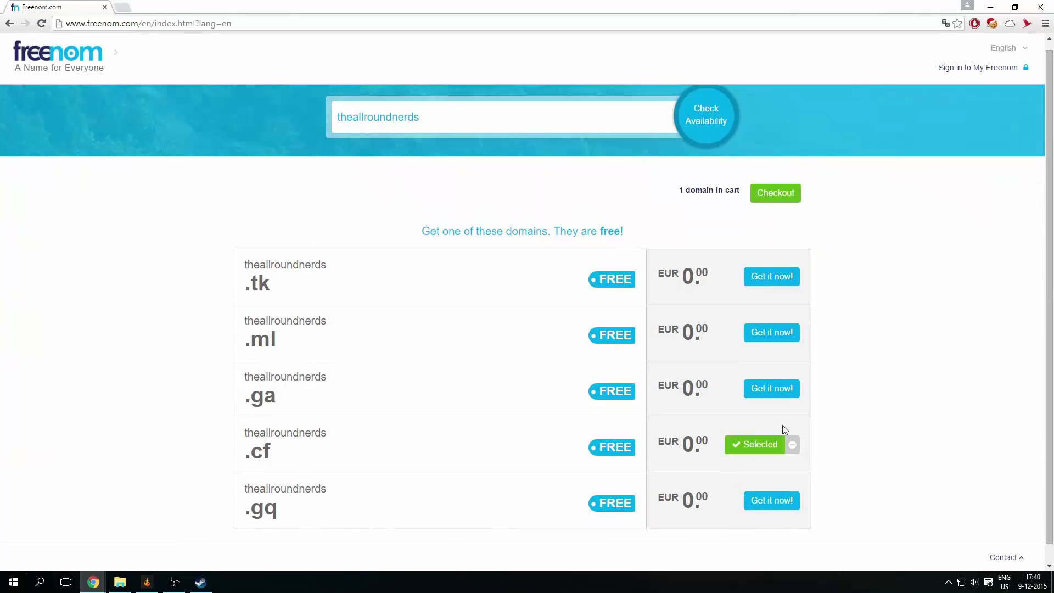
pyautogui.click(775, 192)
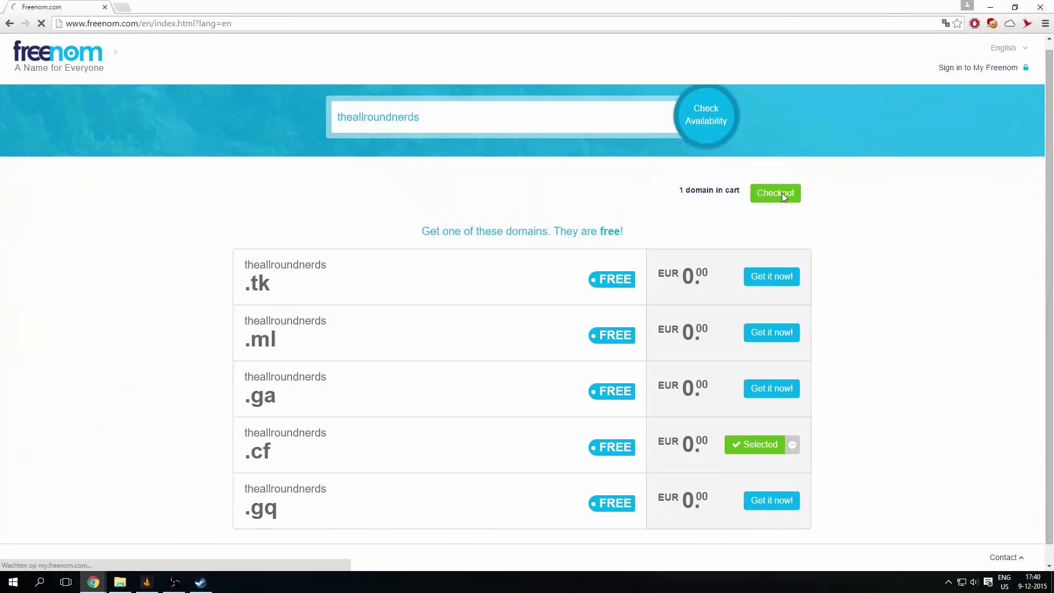
# - Change the theallroundnerds.cf registration period to '12 Months @ FREE'
pyautogui.click(775, 193)
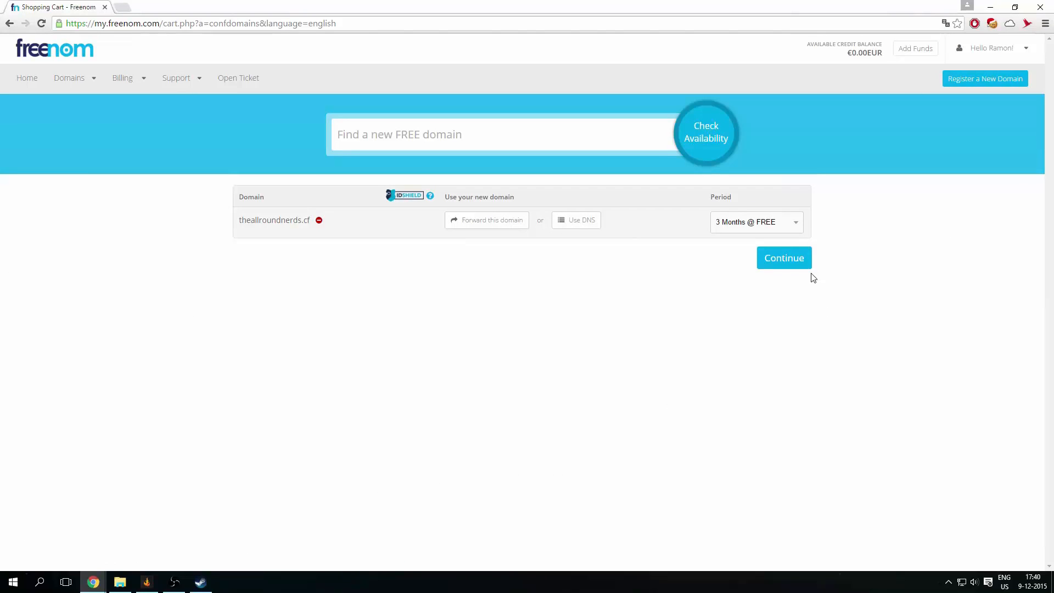
pyautogui.moveTo(696, 252)
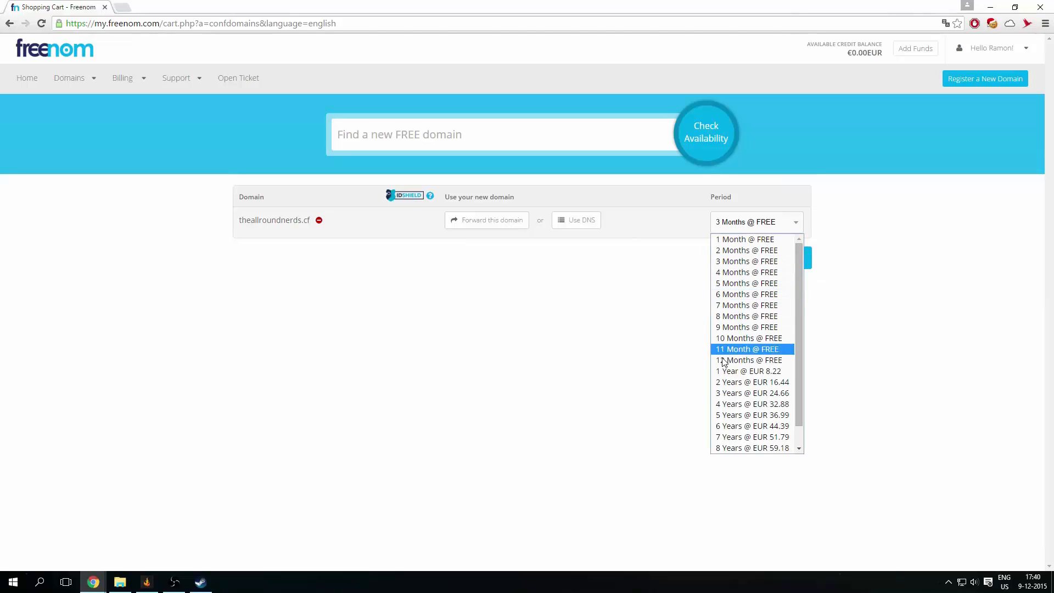
pyautogui.click(748, 360)
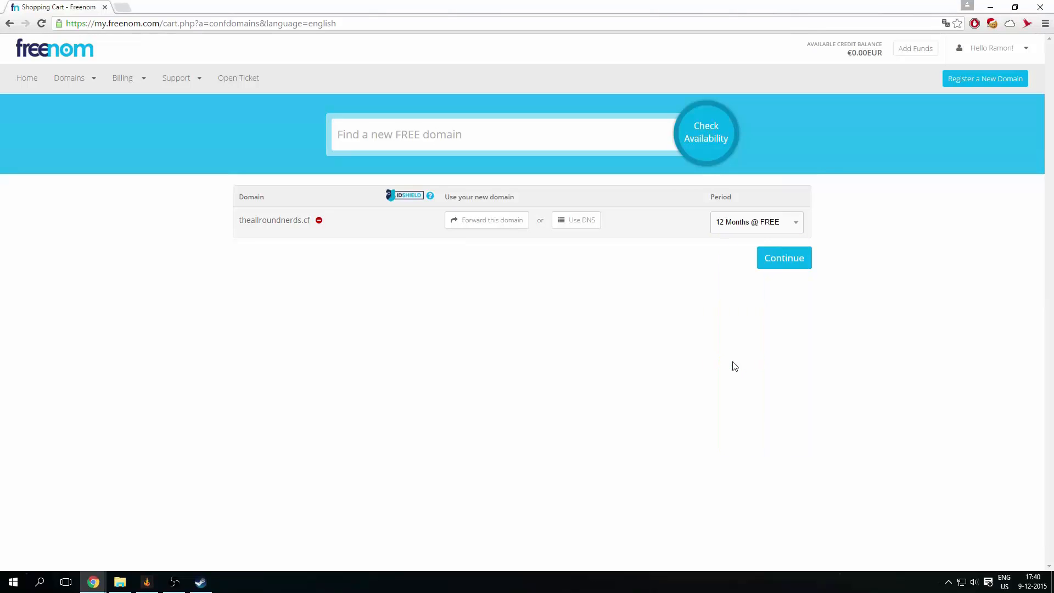
pyautogui.moveTo(607, 240)
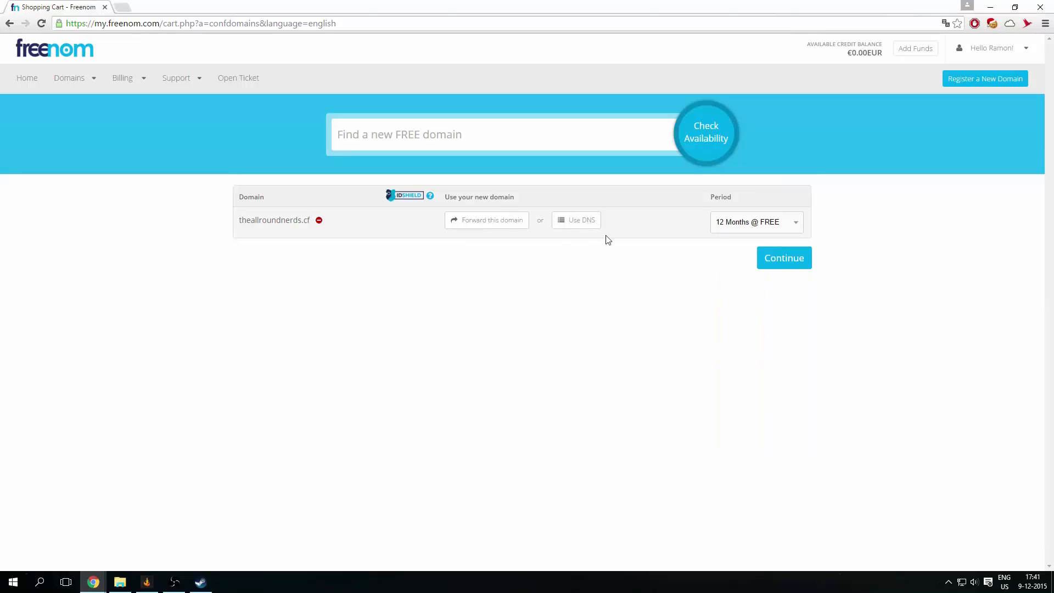
pyautogui.moveTo(576, 220)
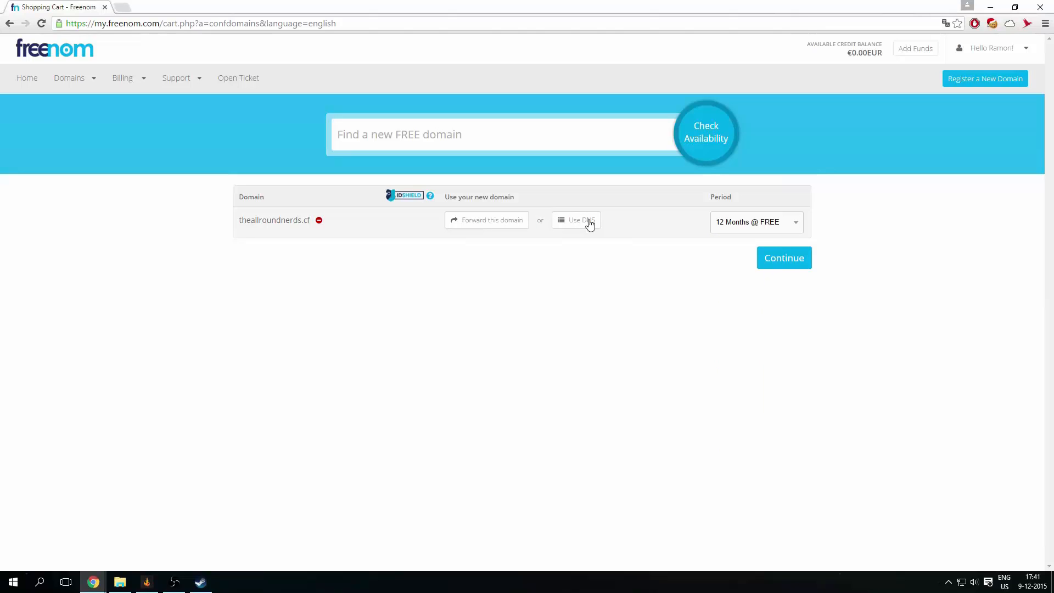
pyautogui.moveTo(578, 227)
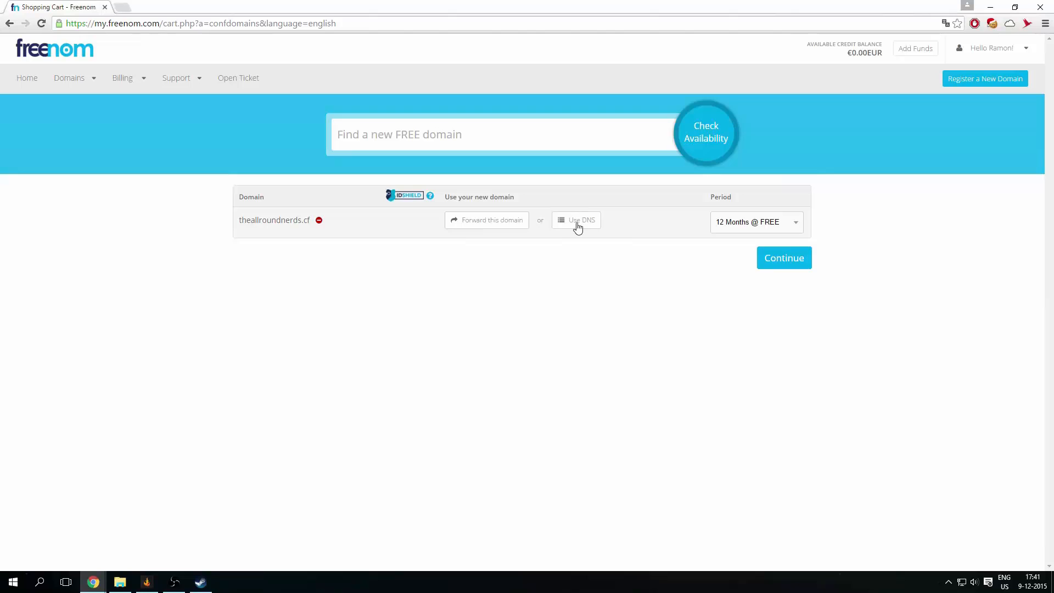
# - Select 'Use Freenom DNS Service', enter the server IP for bare and www hostnames, and continue
pyautogui.click(575, 220)
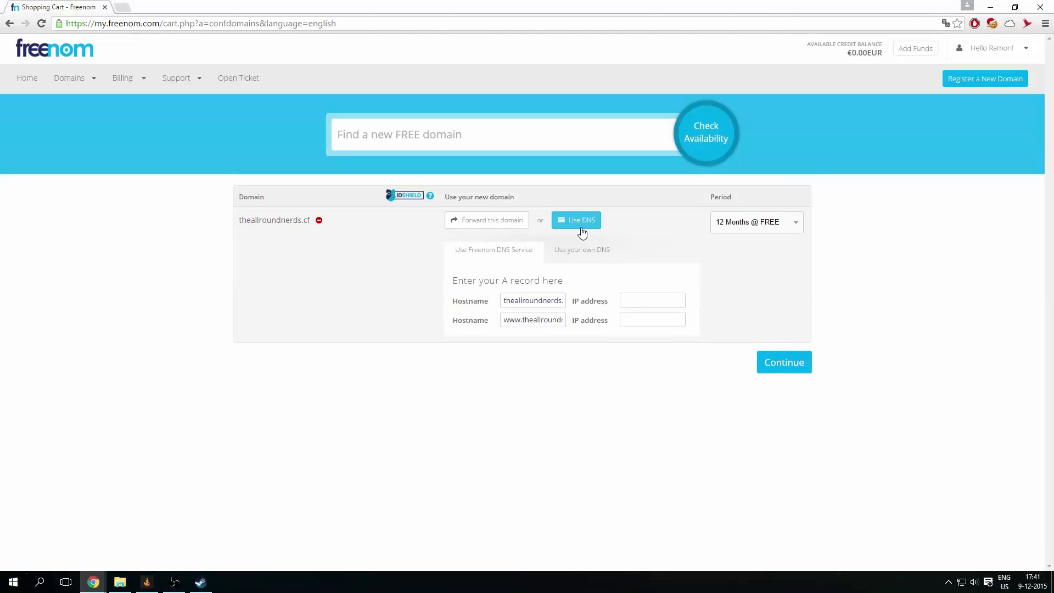
pyautogui.moveTo(658, 350)
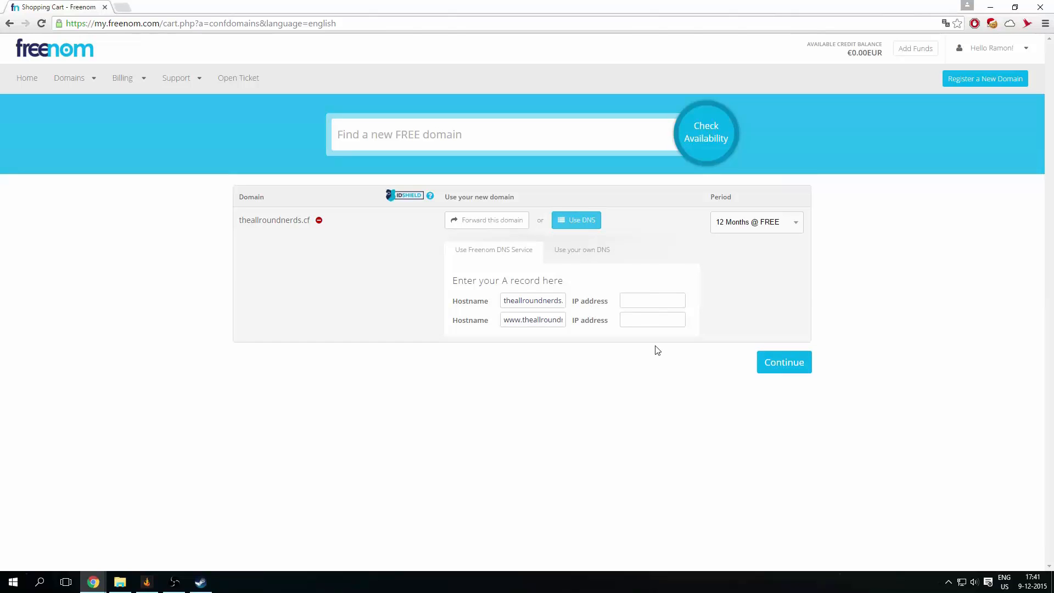
pyautogui.click(582, 249)
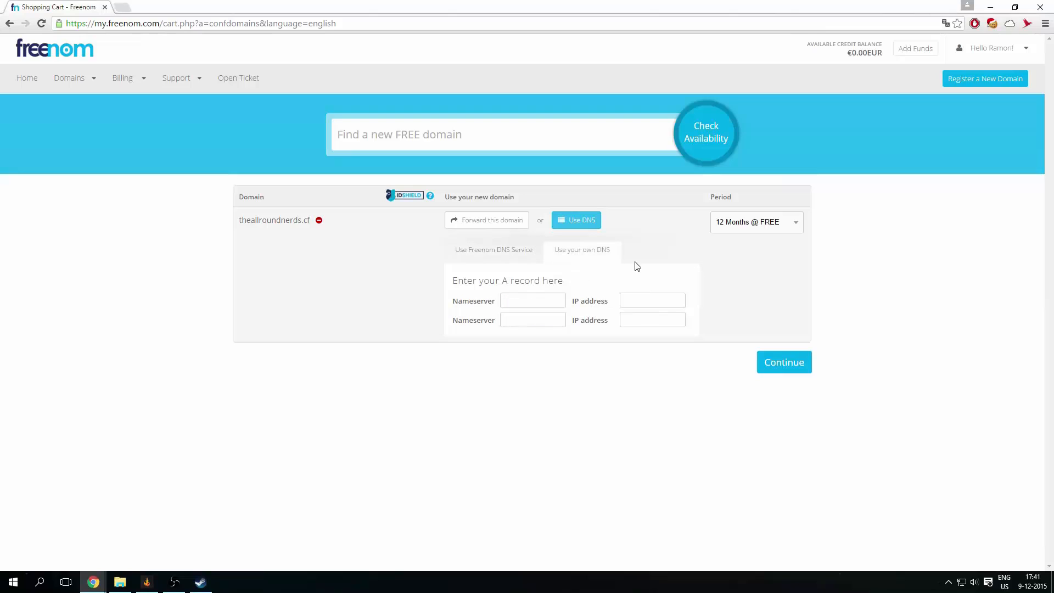
pyautogui.moveTo(602, 268)
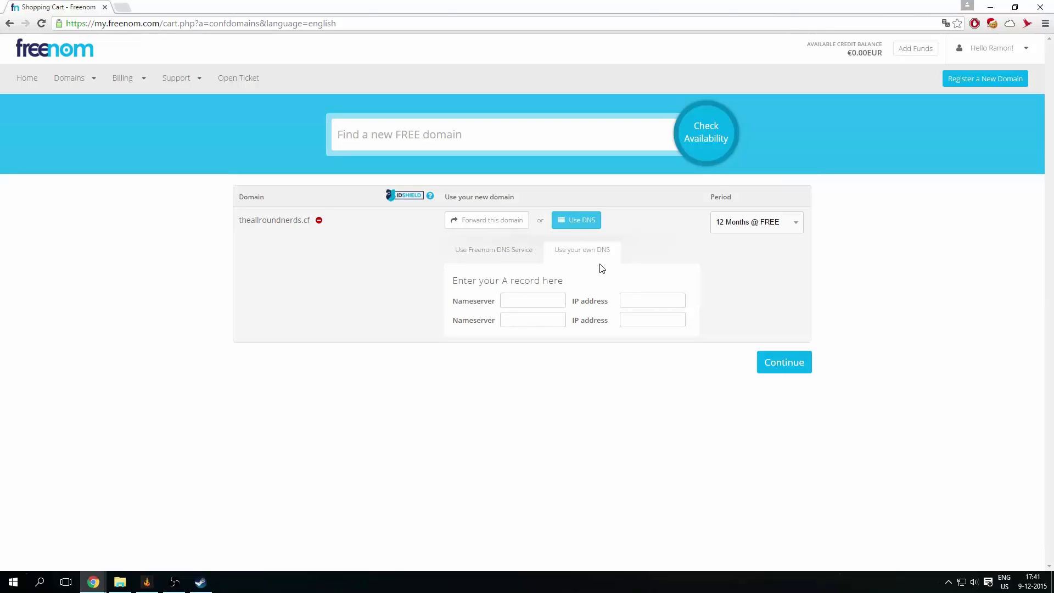
pyautogui.click(494, 250)
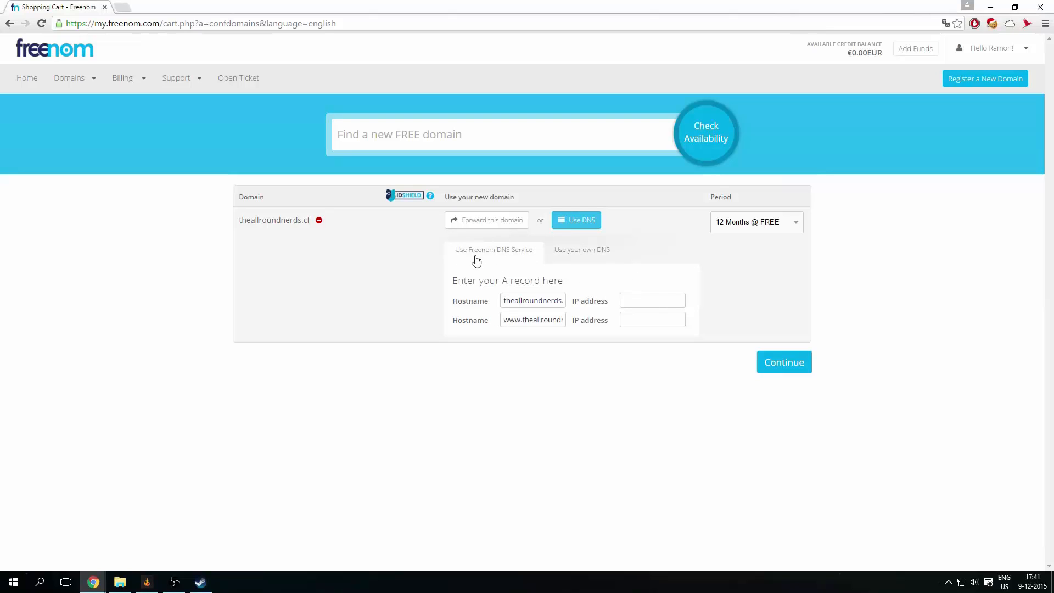
pyautogui.moveTo(525, 261)
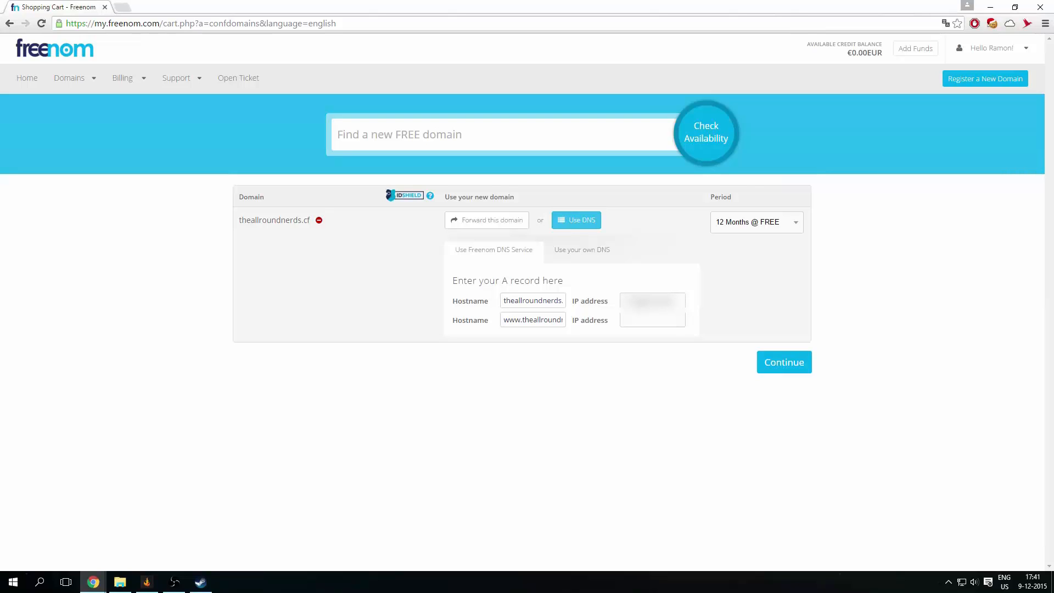
pyautogui.doubleClick(532, 320)
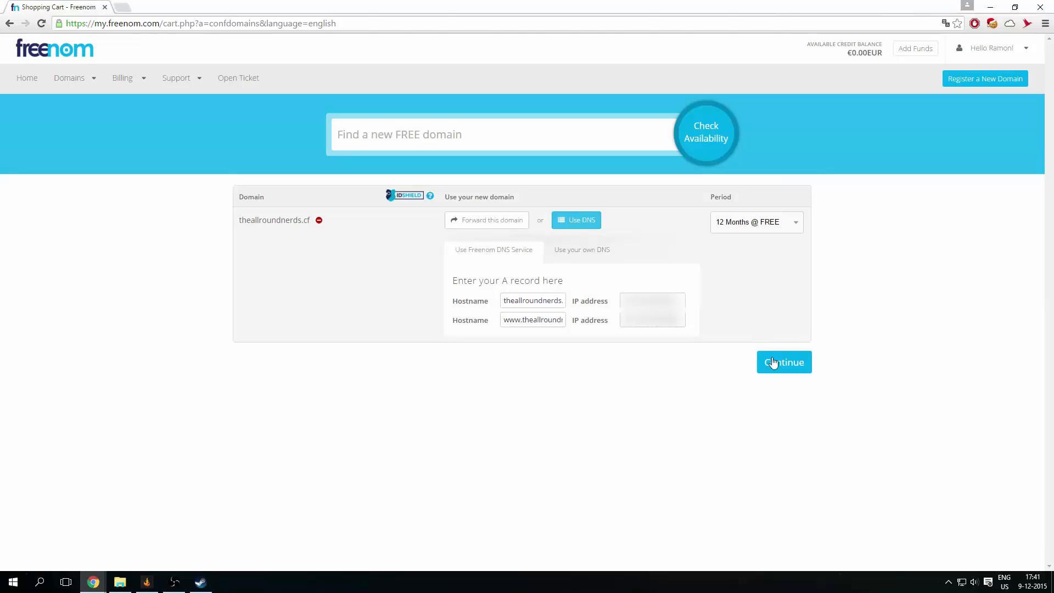
pyautogui.click(784, 363)
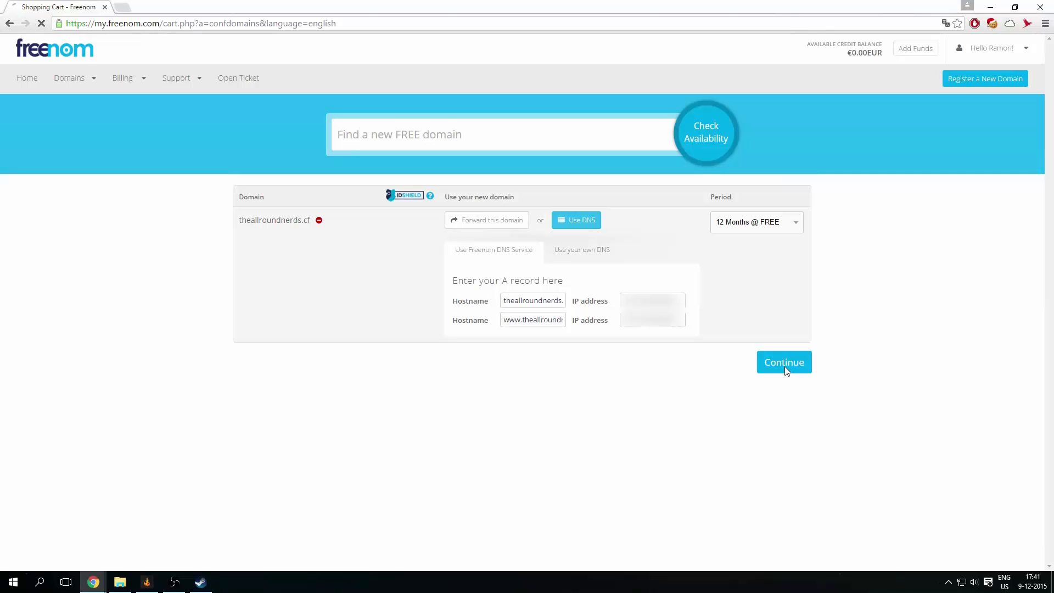
# - Accept the terms and conditions and complete the €0.00 order for theallroundnerds.cf
pyautogui.click(785, 362)
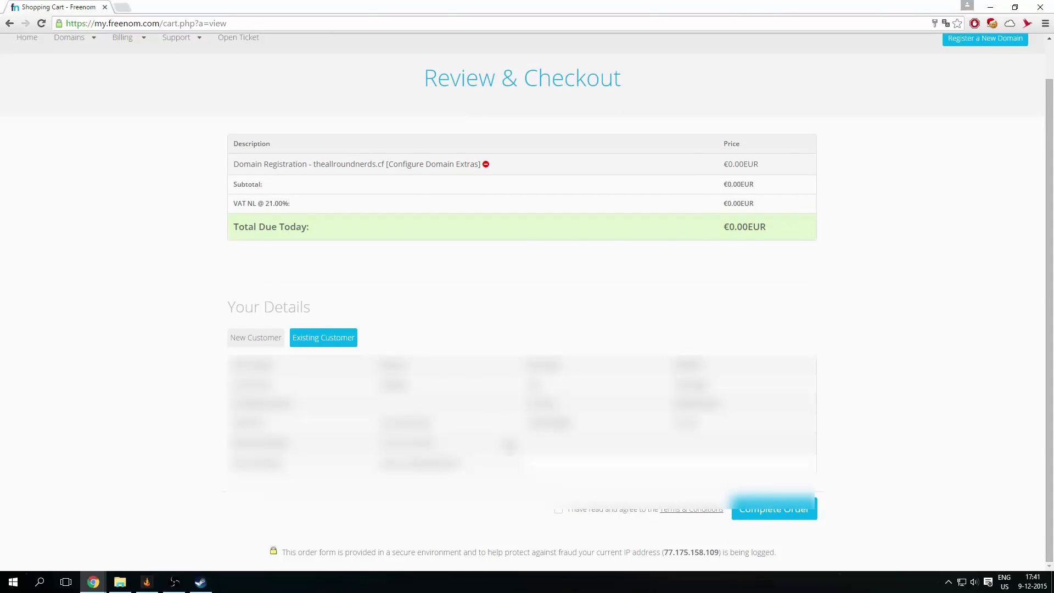
pyautogui.moveTo(965, 415)
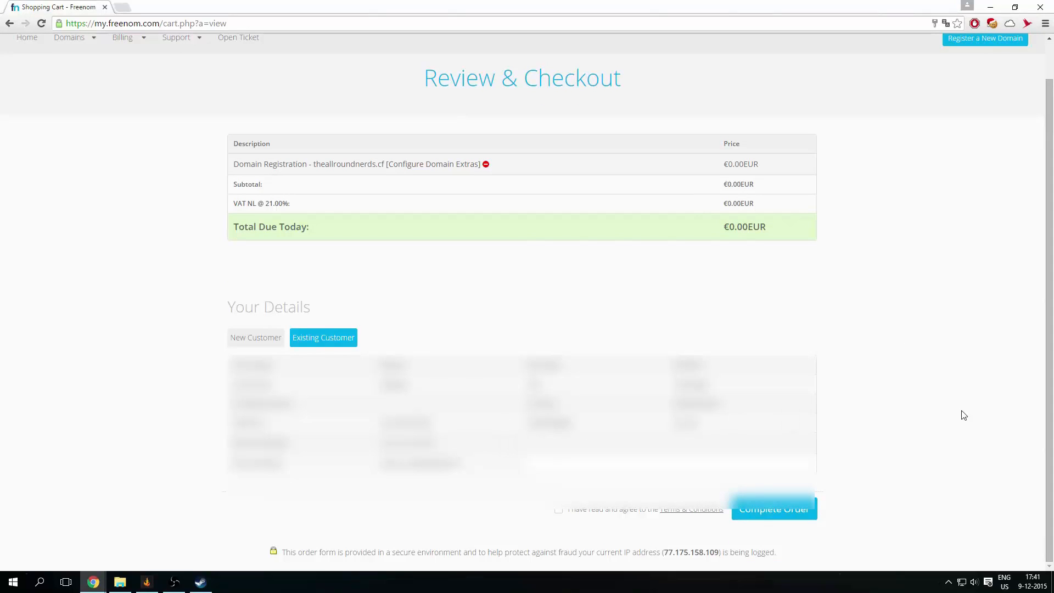
pyautogui.moveTo(973, 423)
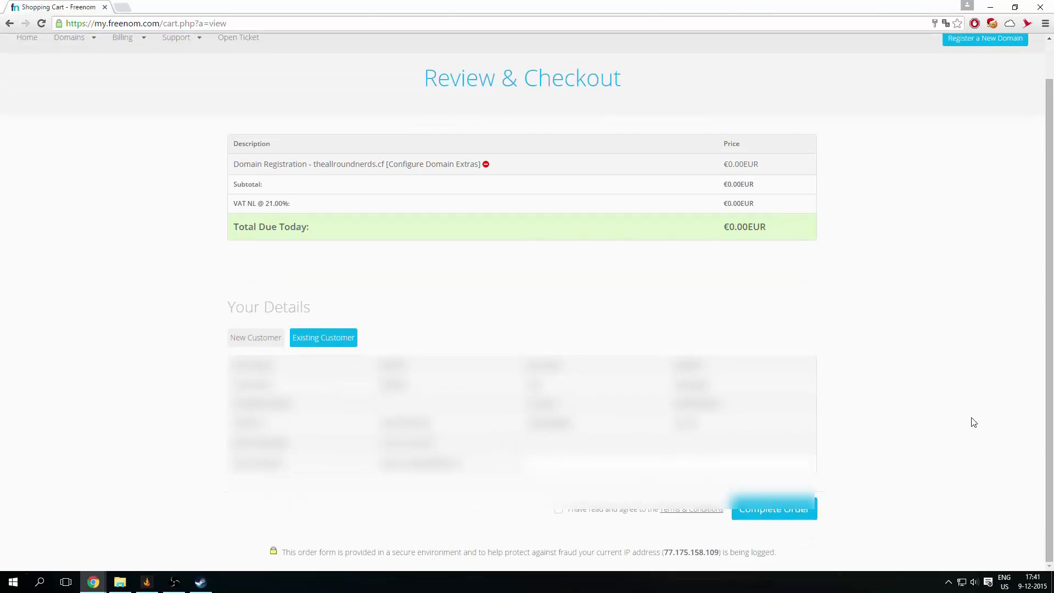
pyautogui.moveTo(563, 526)
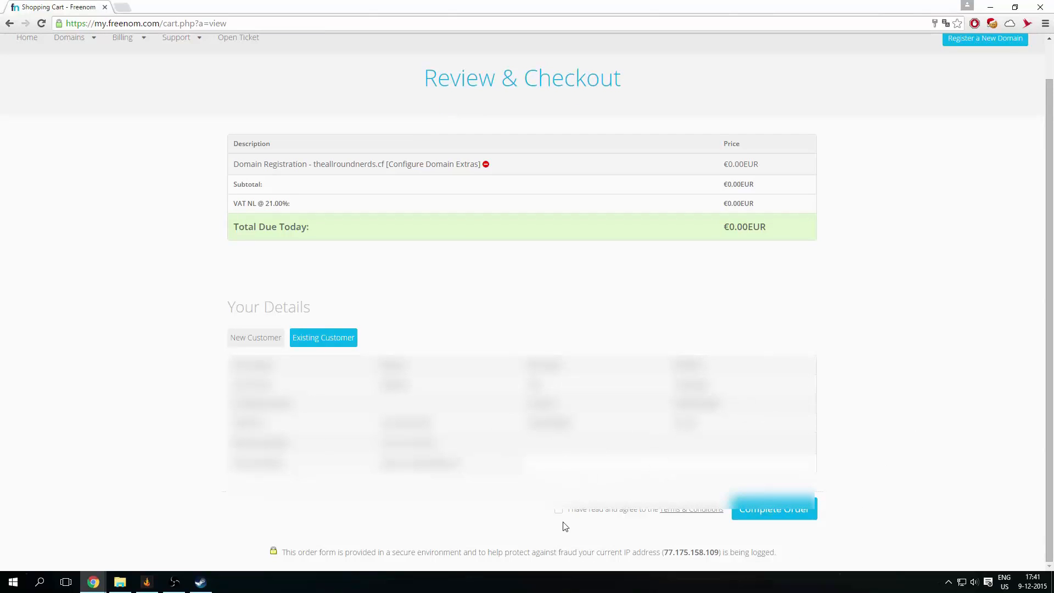
pyautogui.click(559, 510)
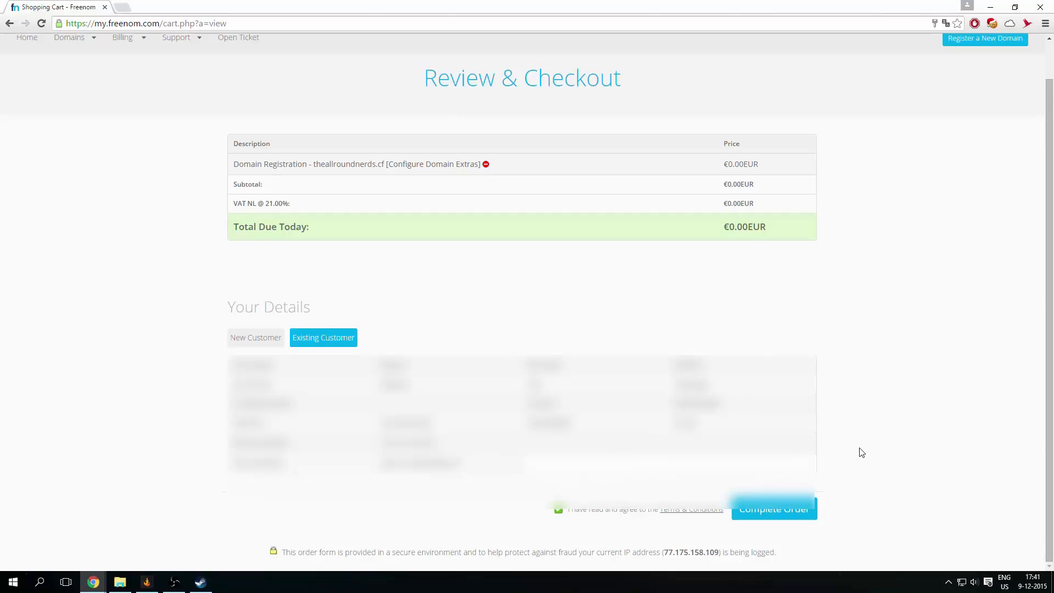
pyautogui.moveTo(263, 339)
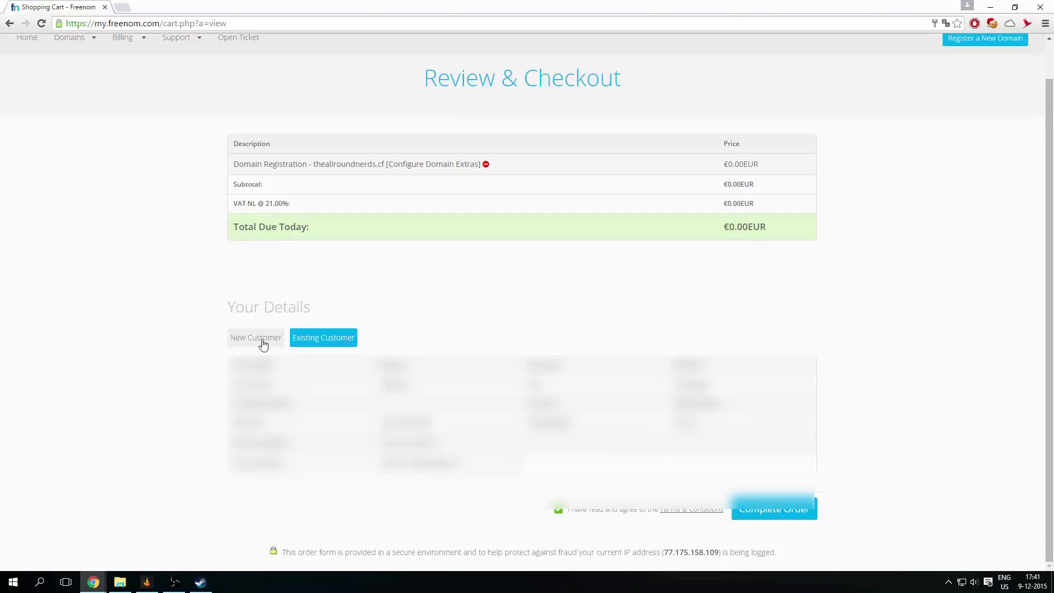
pyautogui.moveTo(247, 345)
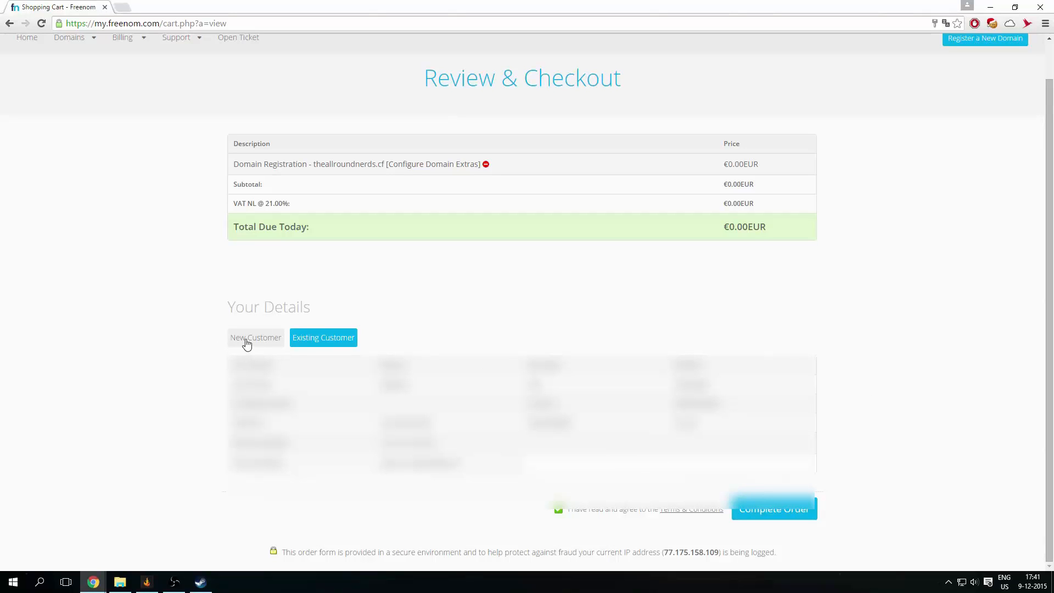
pyautogui.moveTo(584, 353)
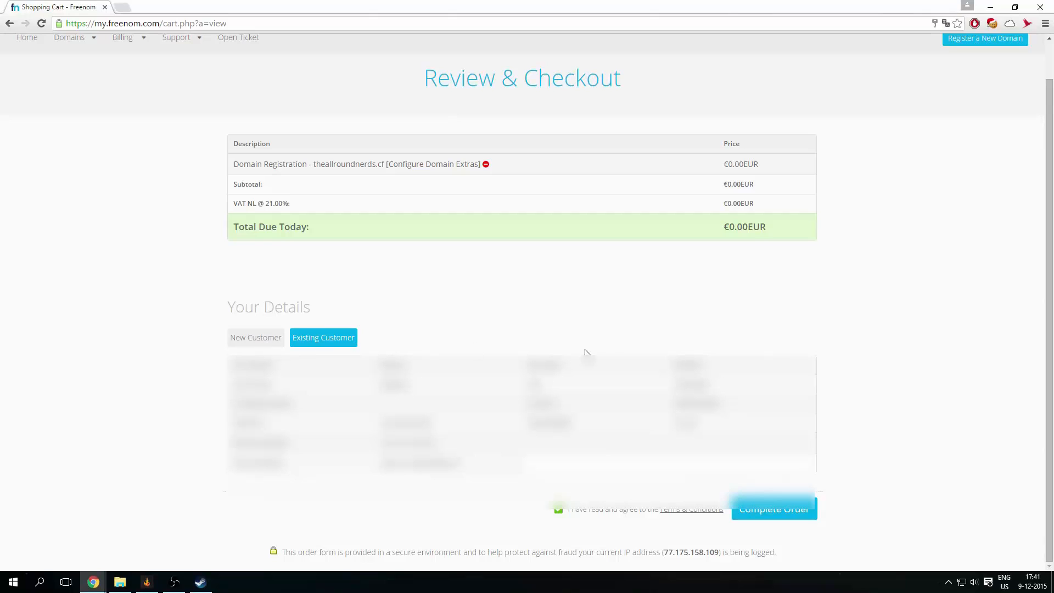
pyautogui.moveTo(845, 522)
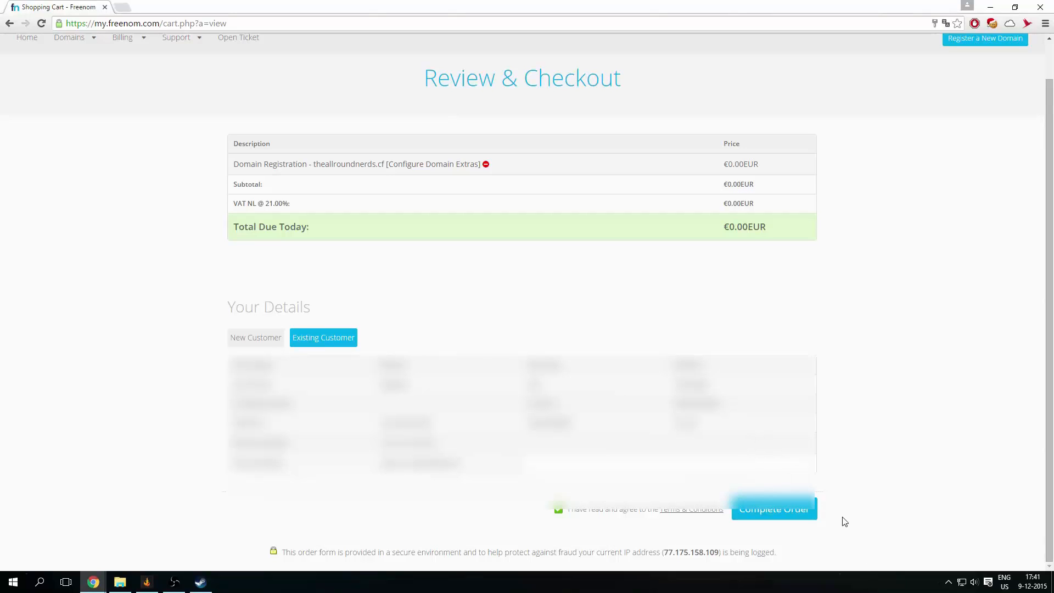
pyautogui.click(774, 509)
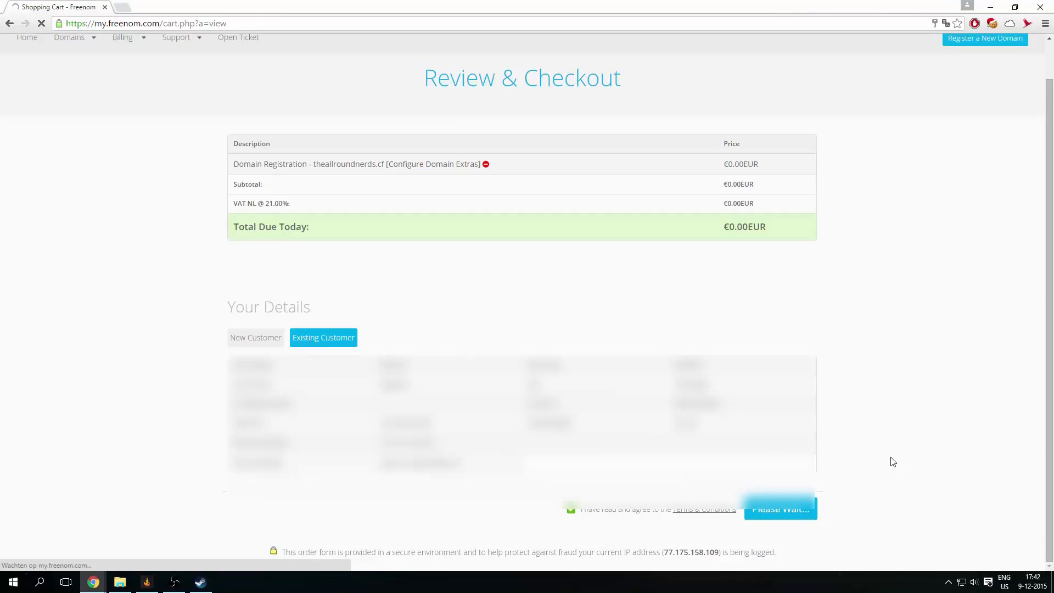
pyautogui.click(779, 509)
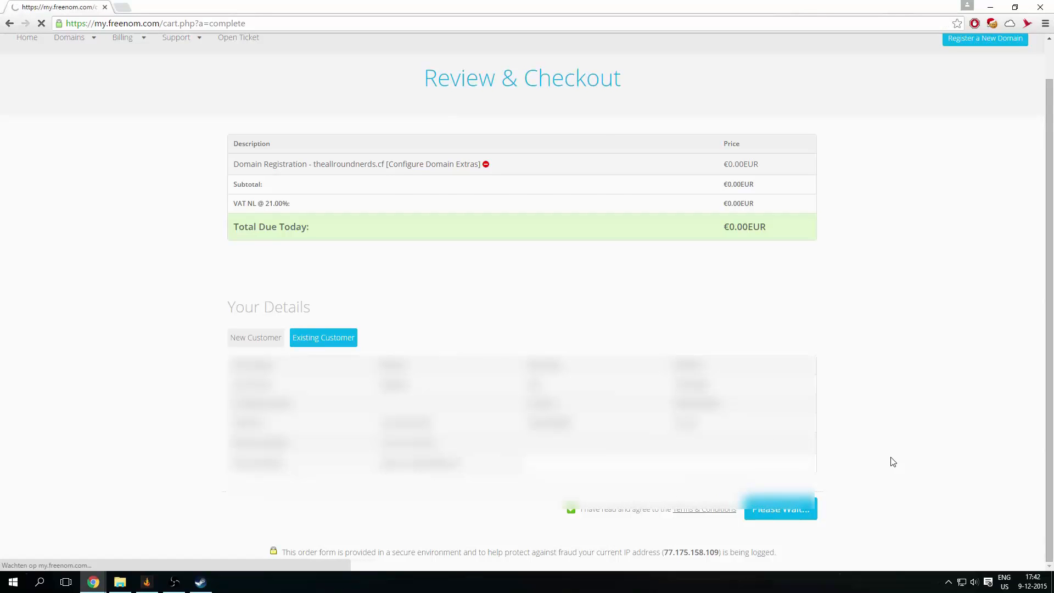
# - Follow the order confirmation's link to the Freenom client area
pyautogui.click(780, 509)
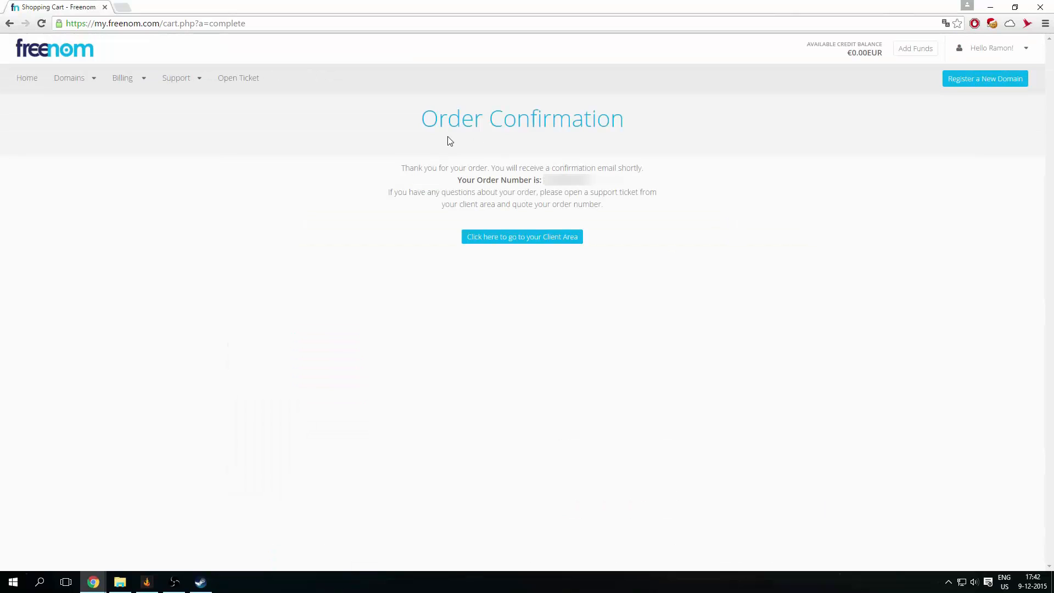
pyautogui.moveTo(450, 180)
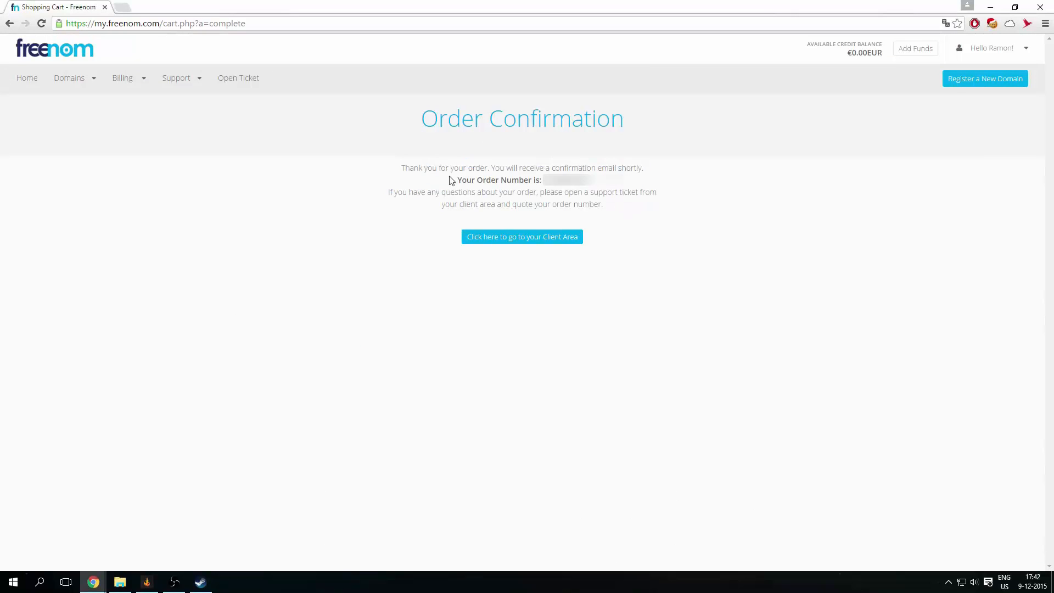
pyautogui.moveTo(522, 237)
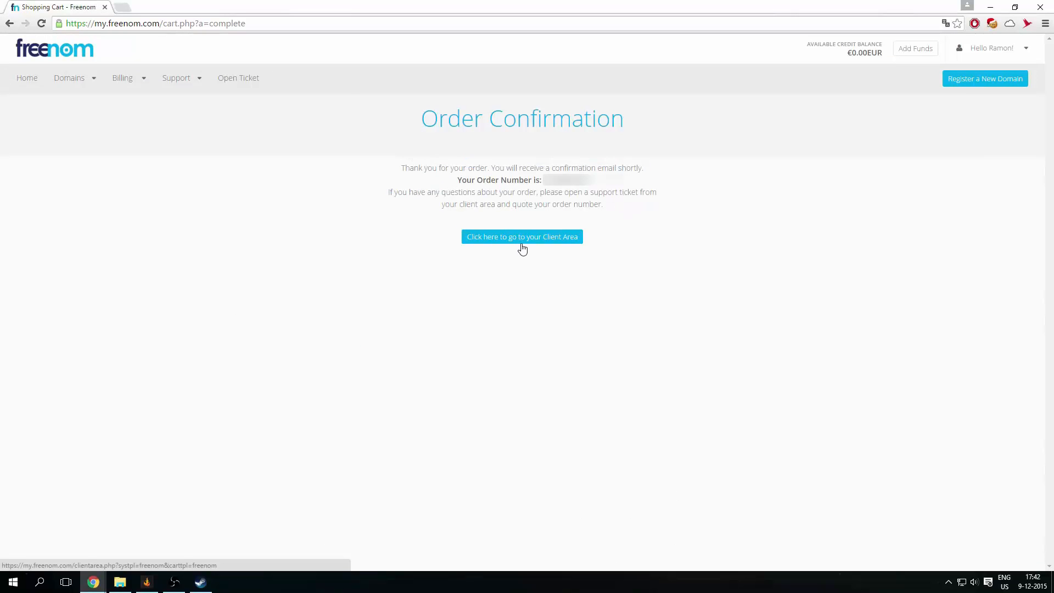
pyautogui.click(522, 236)
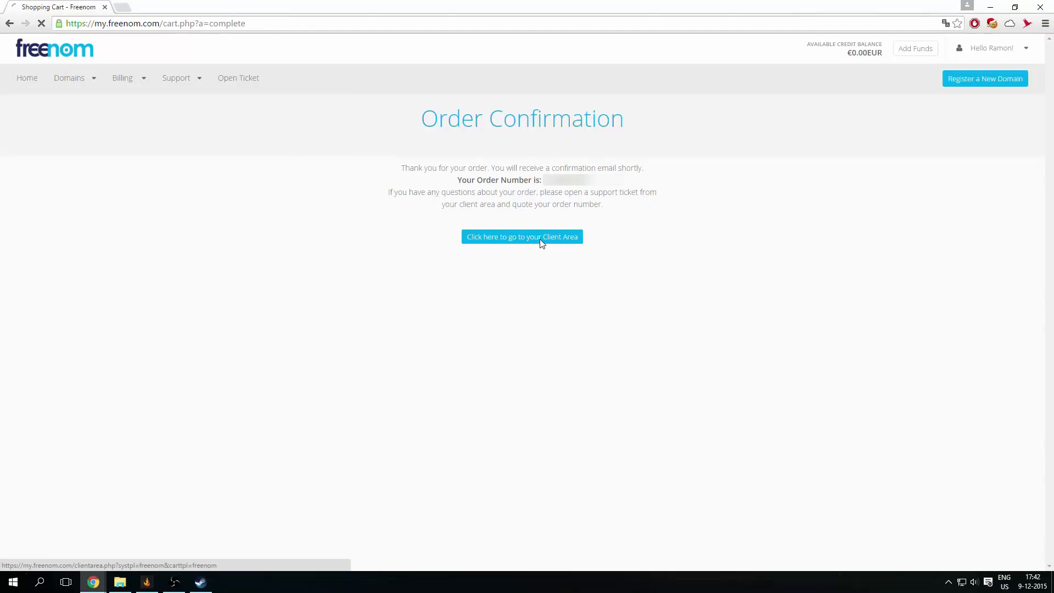
pyautogui.click(522, 236)
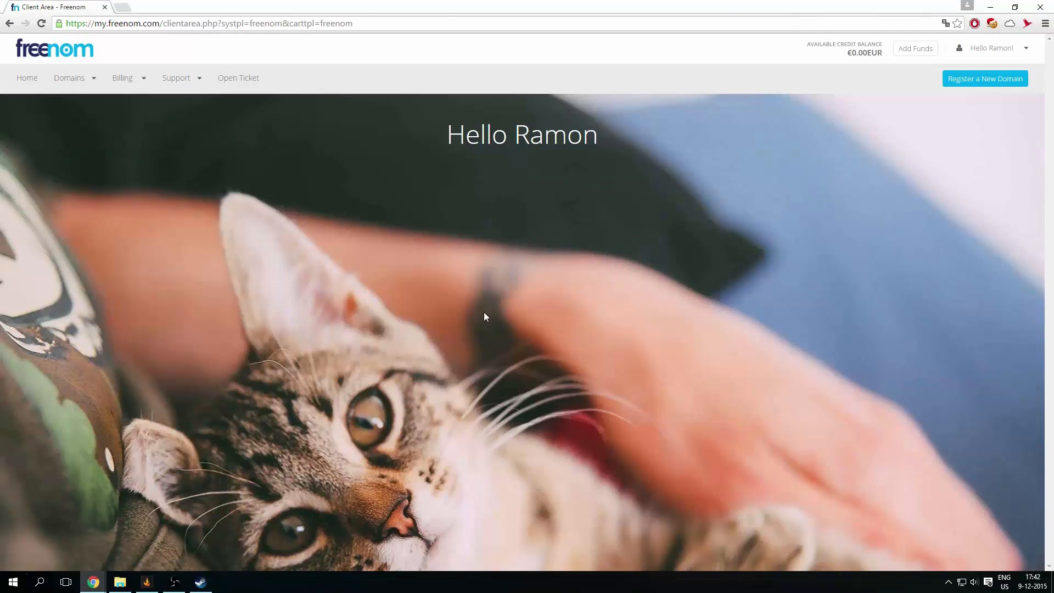
pyautogui.moveTo(216, 183)
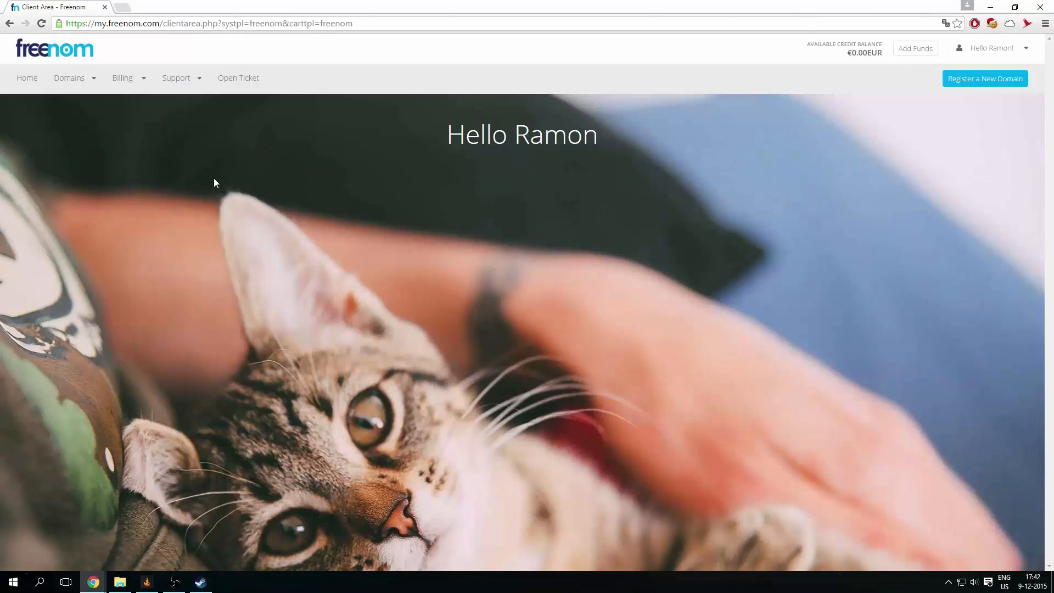
# - Open theallroundnerds.cf from Domains > My Domains and show its Manage Freenom DNS tab
pyautogui.click(69, 77)
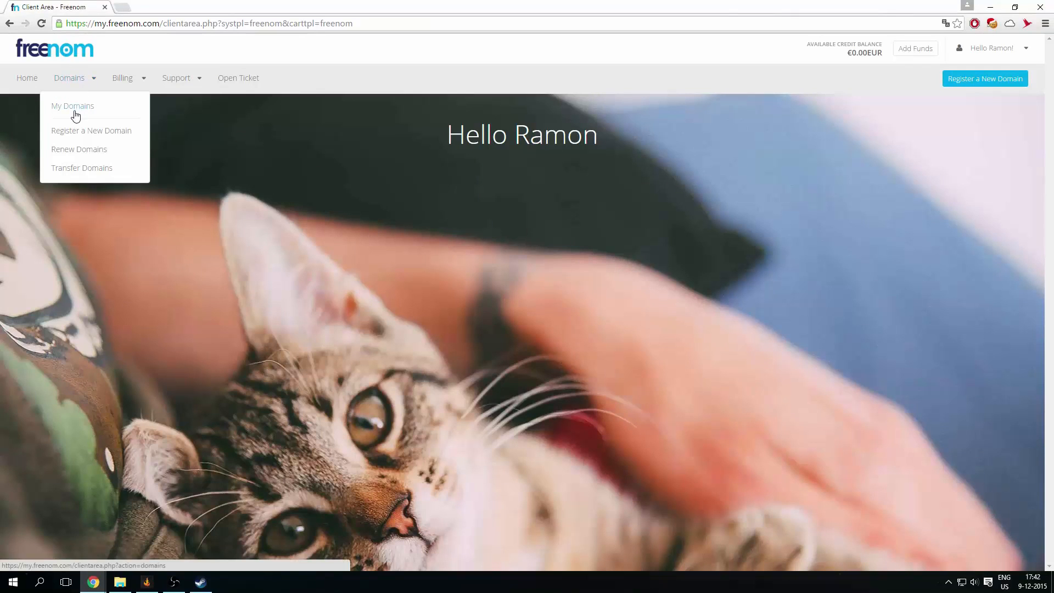
pyautogui.click(73, 106)
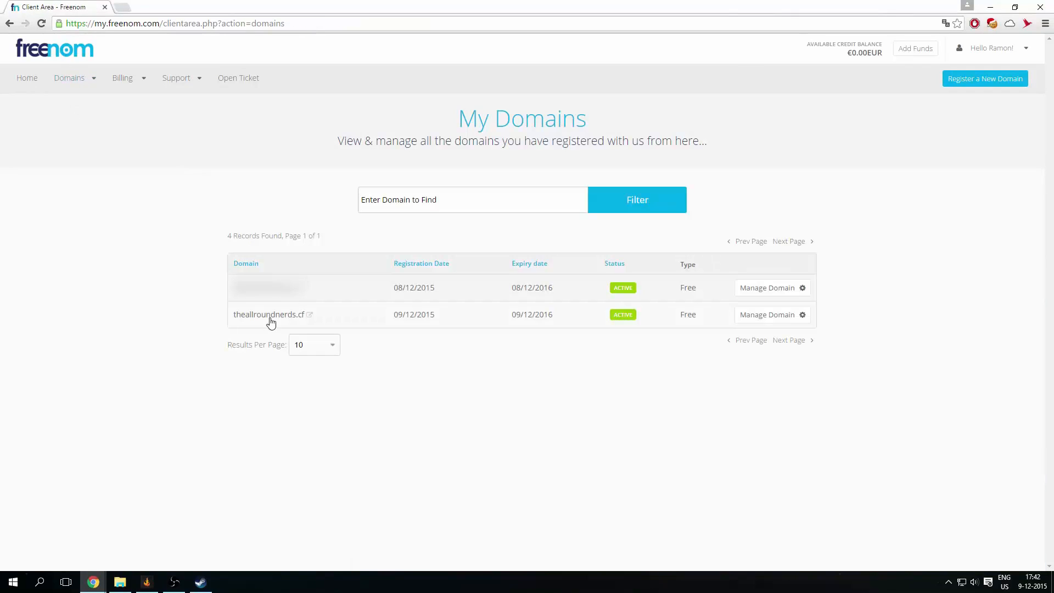
pyautogui.moveTo(767, 314)
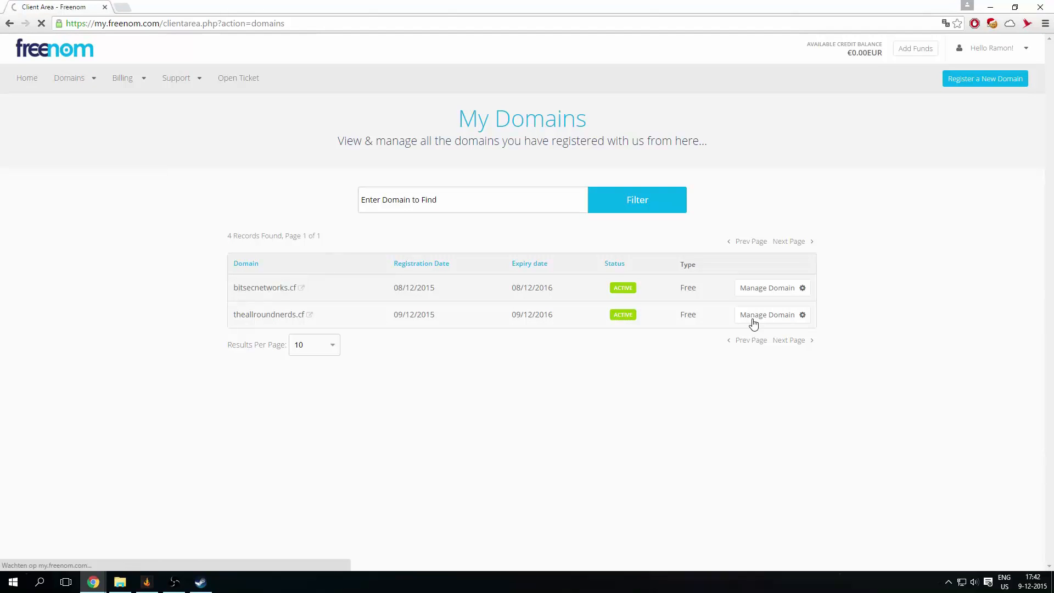
pyautogui.click(768, 314)
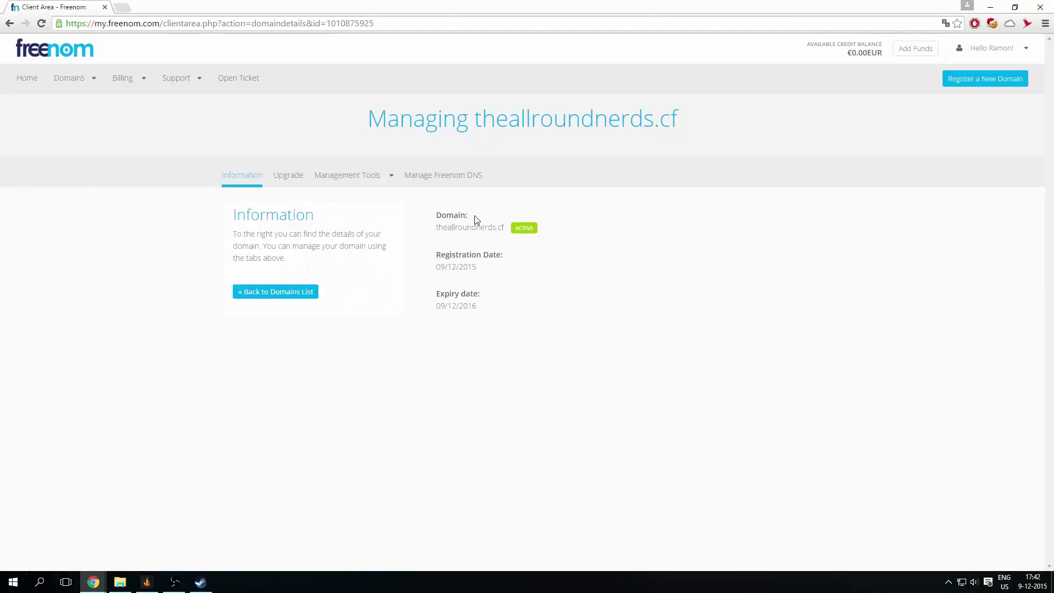
pyautogui.moveTo(399, 198)
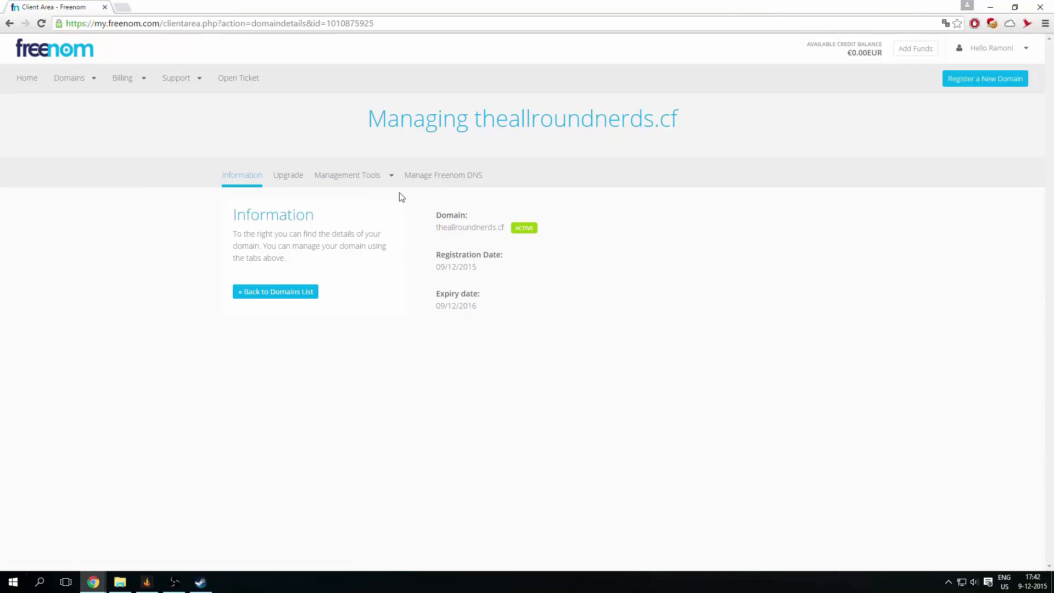
pyautogui.moveTo(443, 175)
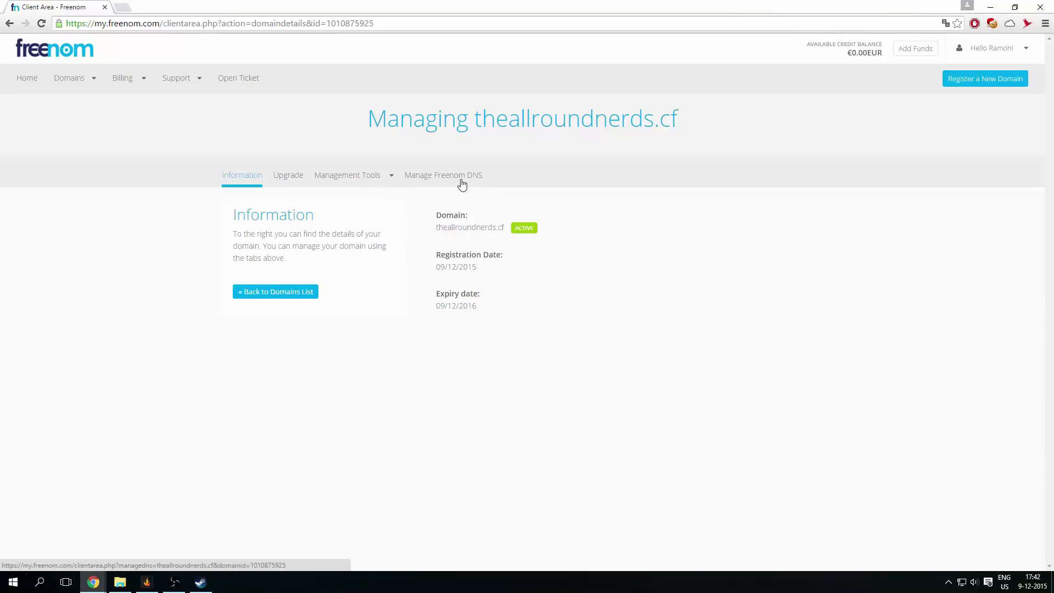
pyautogui.click(443, 174)
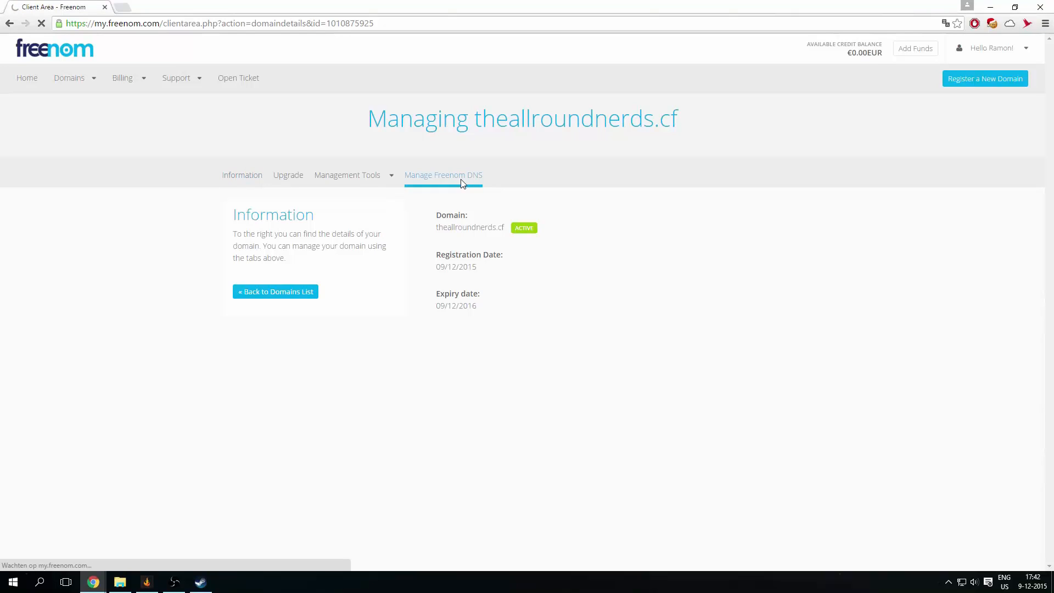
pyautogui.click(443, 175)
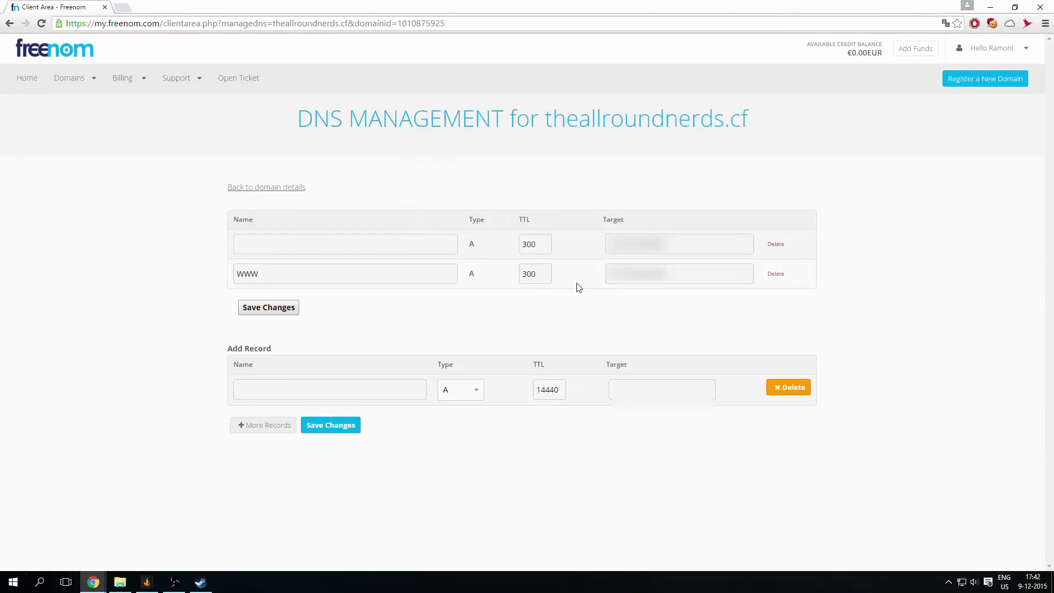
pyautogui.moveTo(149, 300)
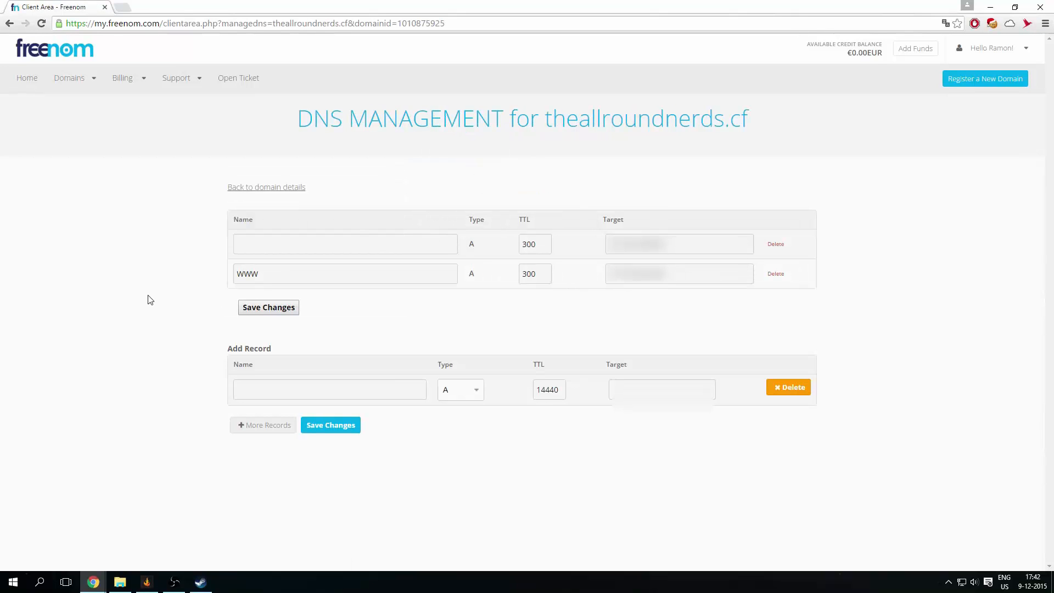
pyautogui.moveTo(166, 282)
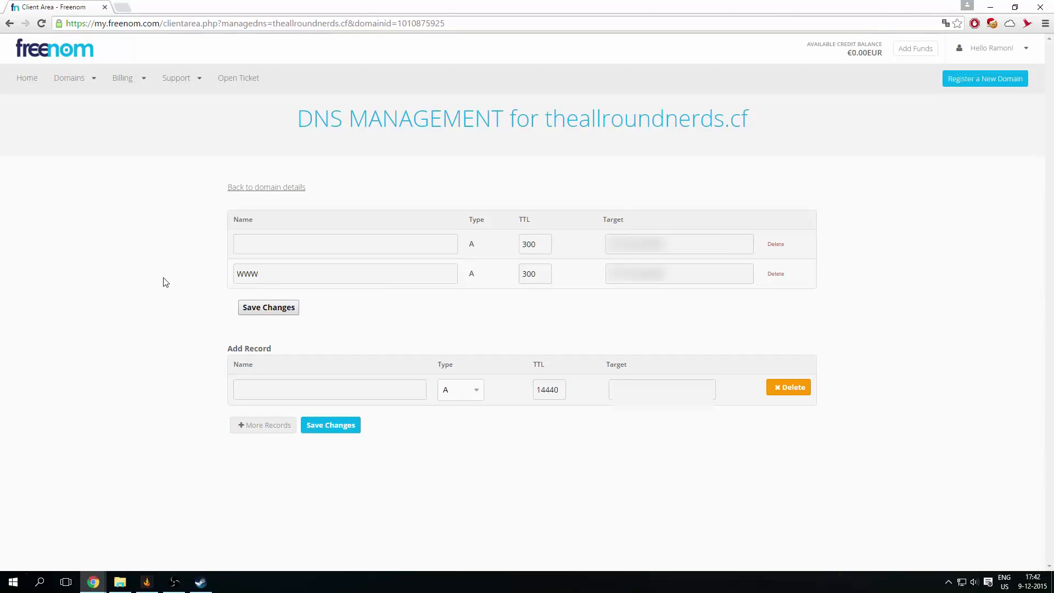
pyautogui.moveTo(197, 287)
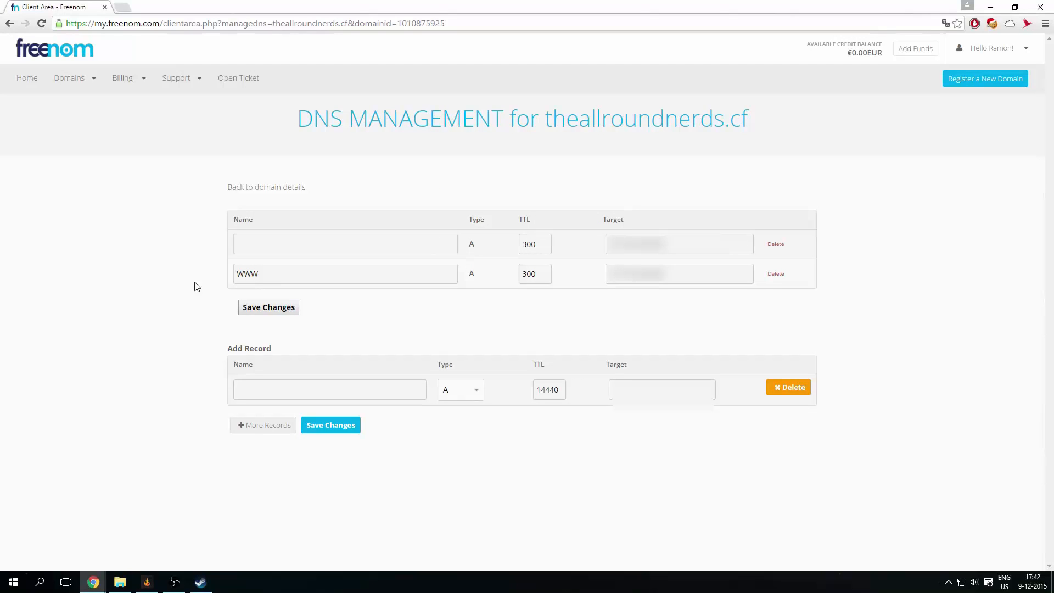
pyautogui.moveTo(164, 275)
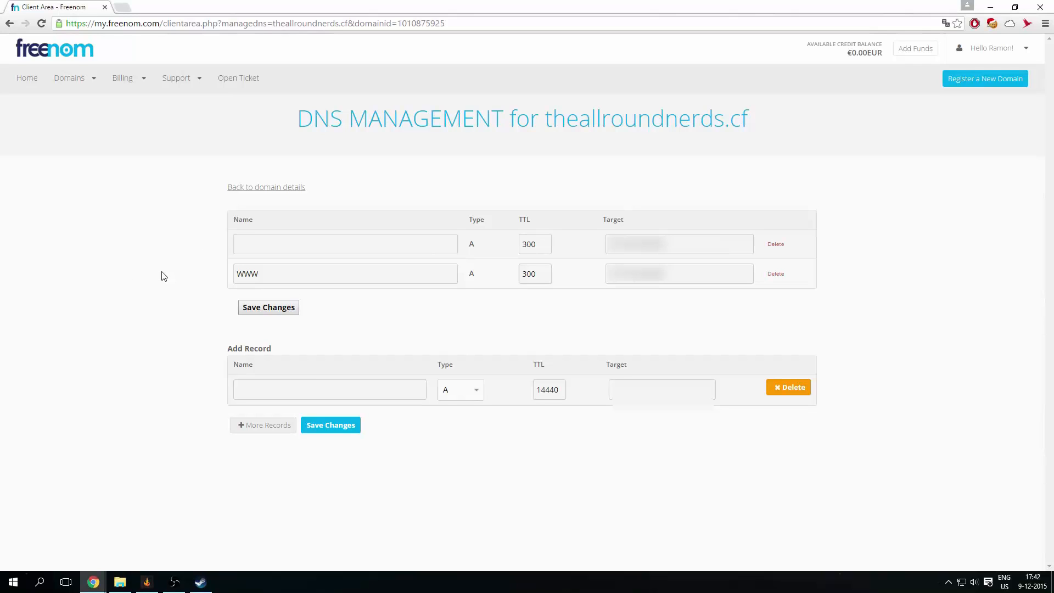
pyautogui.moveTo(670, 120)
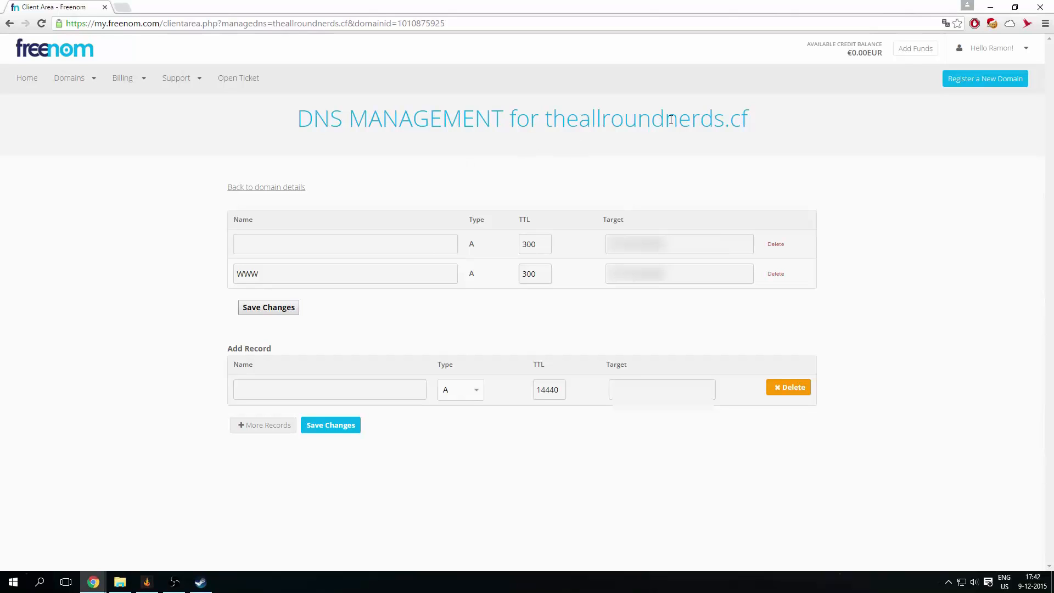
# - Save a new A record named 'play' with TTL 300 targeting the server IP
pyautogui.click(329, 388)
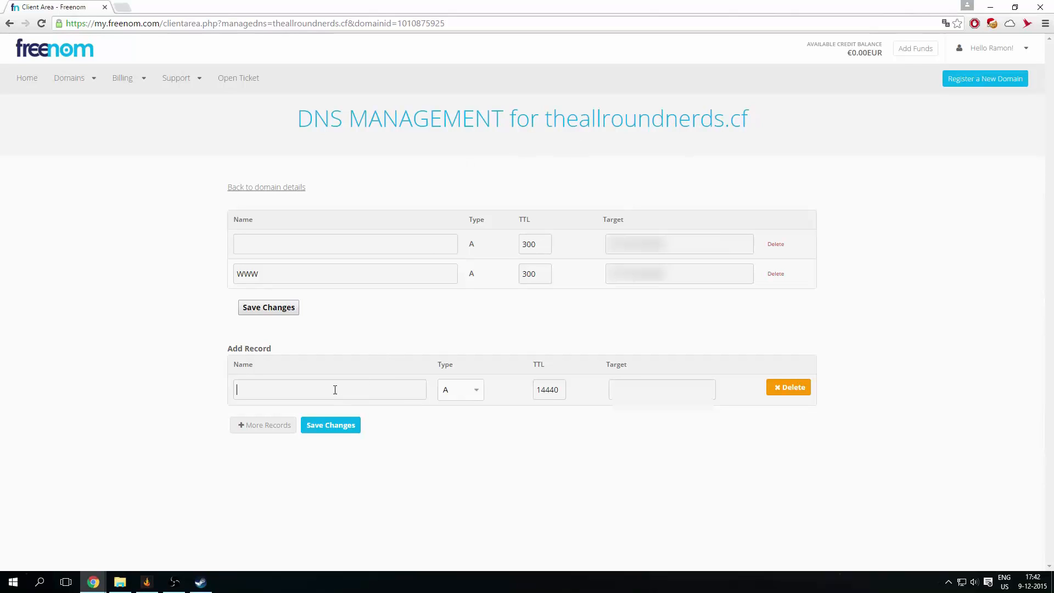
pyautogui.write('play')
pyautogui.click(549, 390)
pyautogui.write('300')
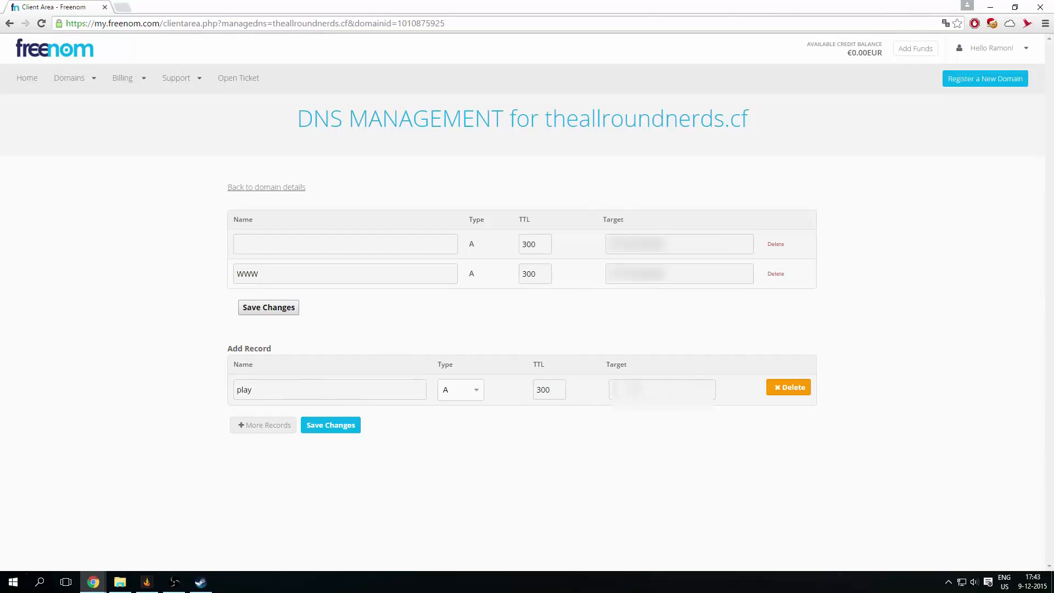
pyautogui.click(662, 389)
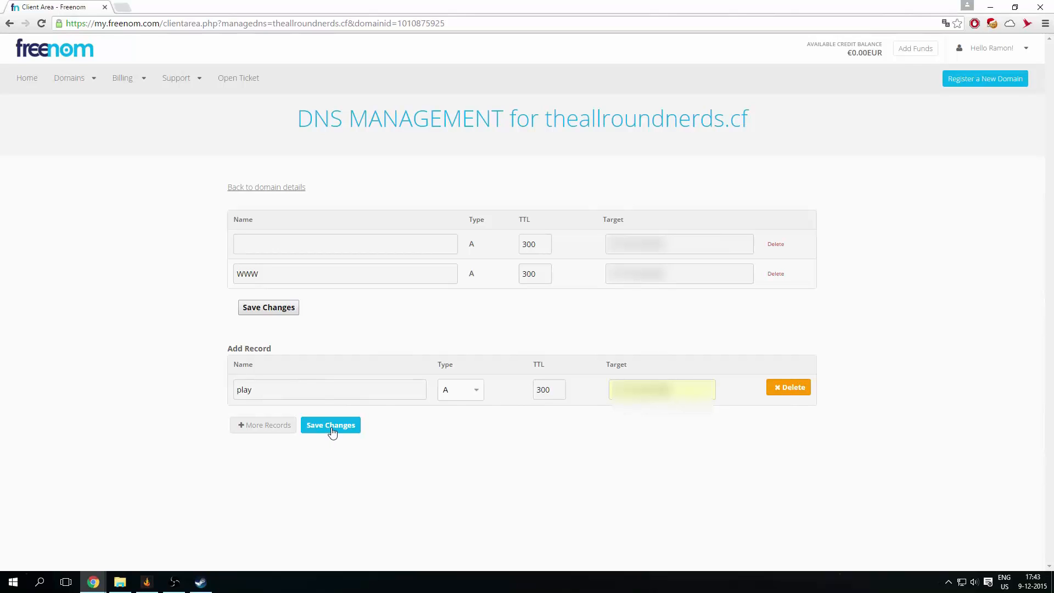
pyautogui.click(330, 425)
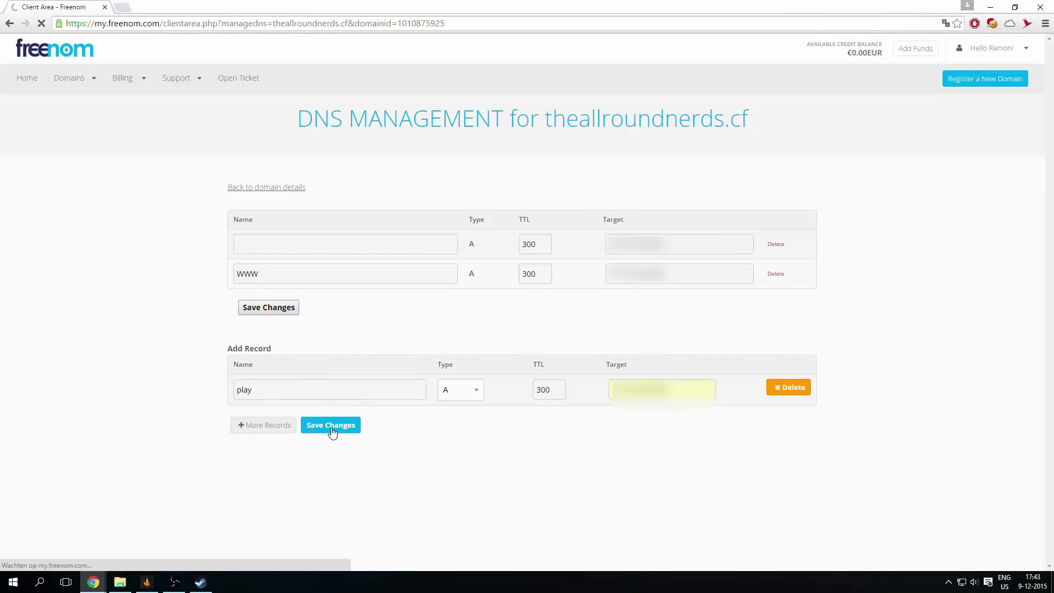
pyautogui.click(330, 425)
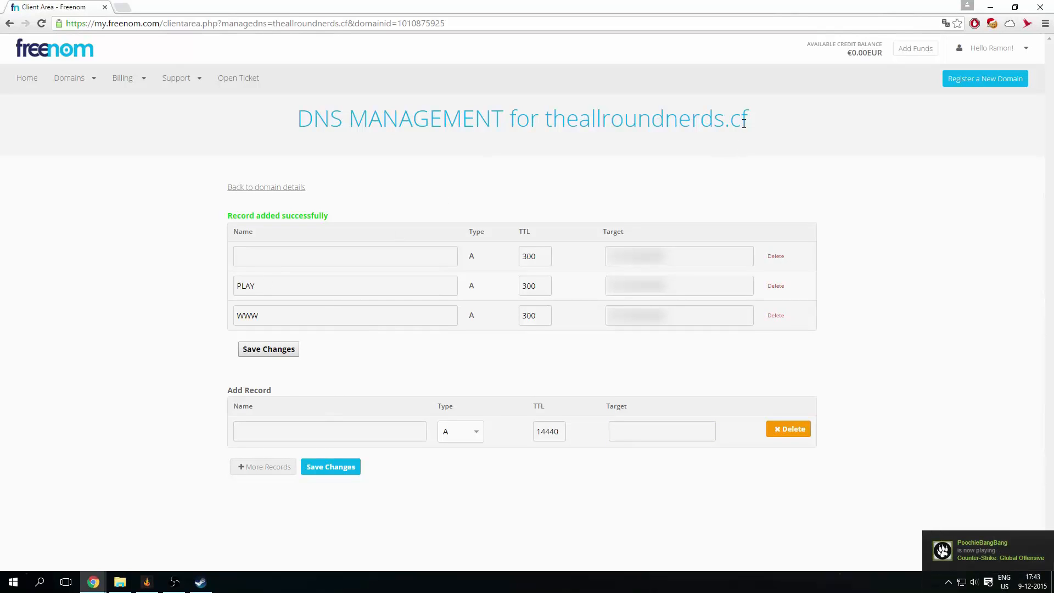
pyautogui.moveTo(186, 326)
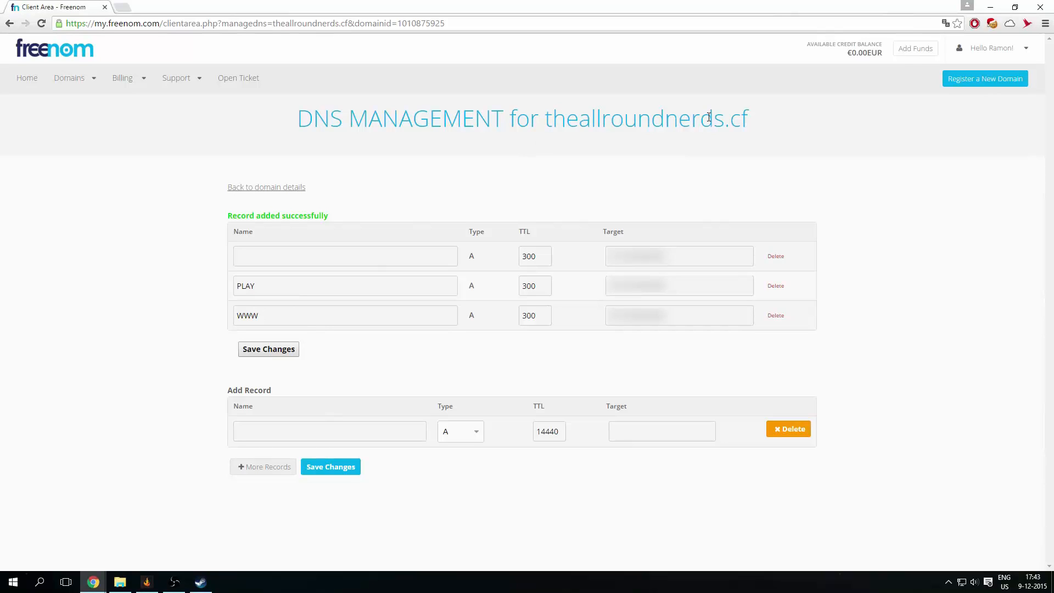
pyautogui.moveTo(821, 160)
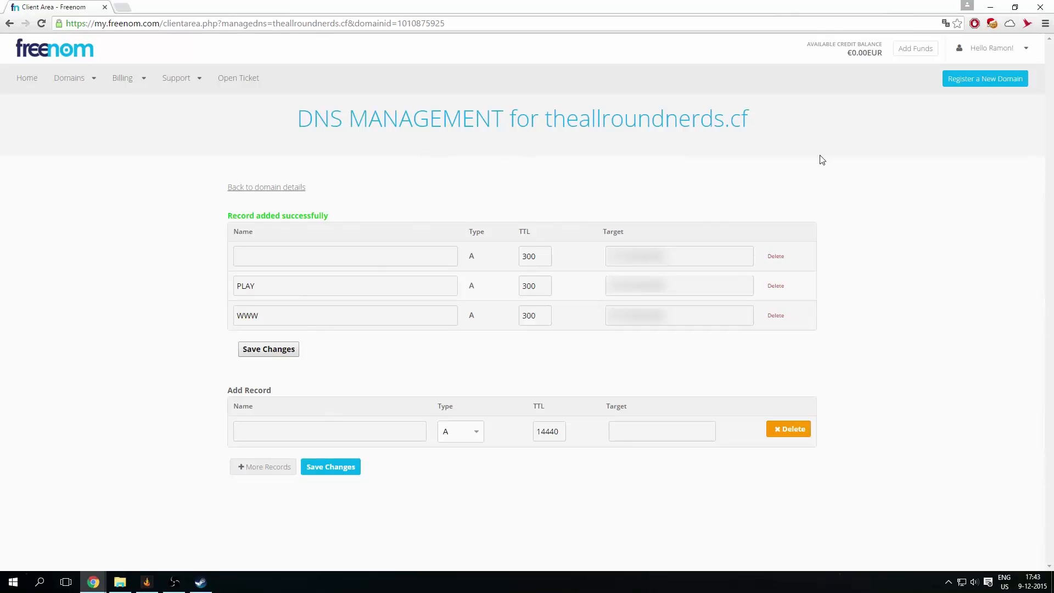
pyautogui.moveTo(208, 117)
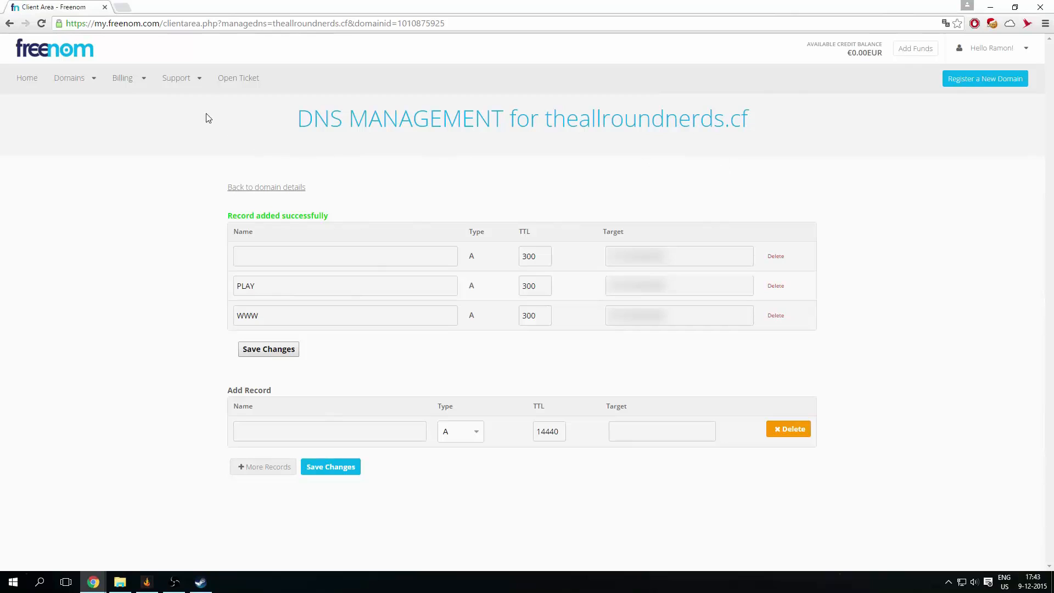
# - Reopen Domains > My Domains and open Manage Domain for theallroundnerds.cf
pyautogui.click(69, 77)
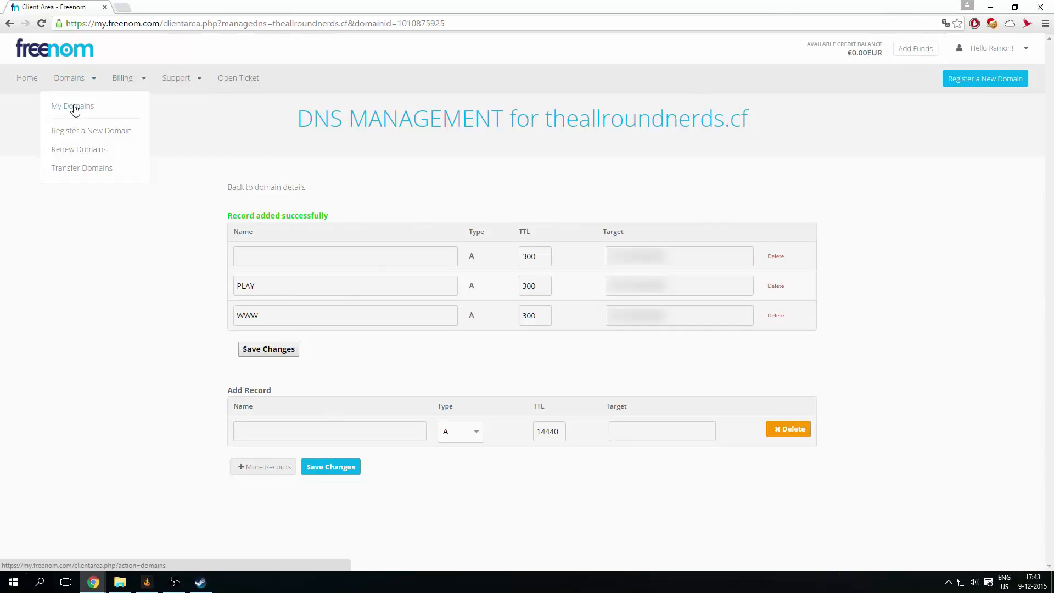
pyautogui.click(72, 106)
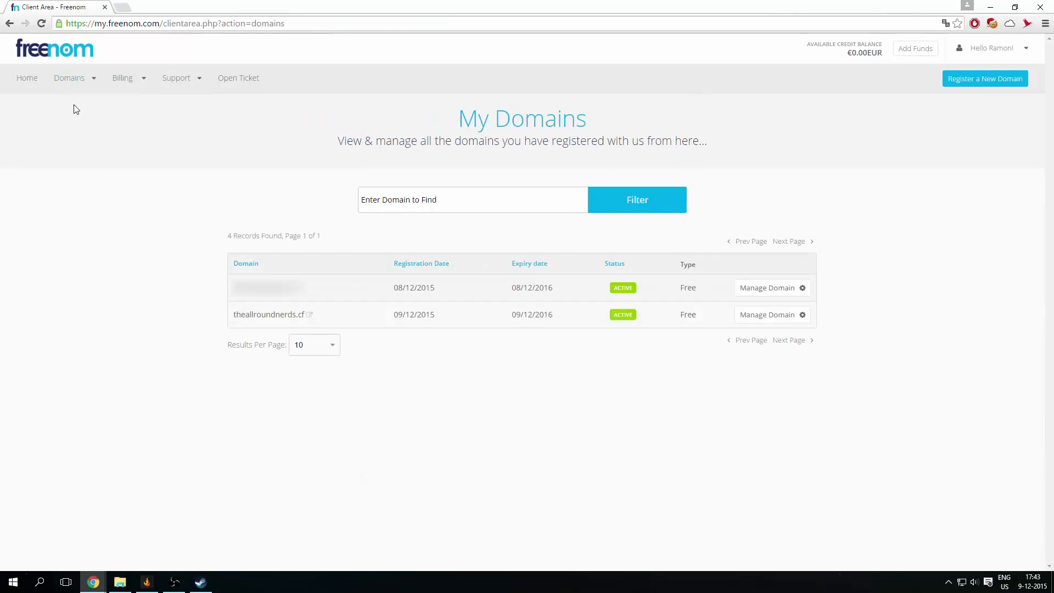
pyautogui.moveTo(751, 331)
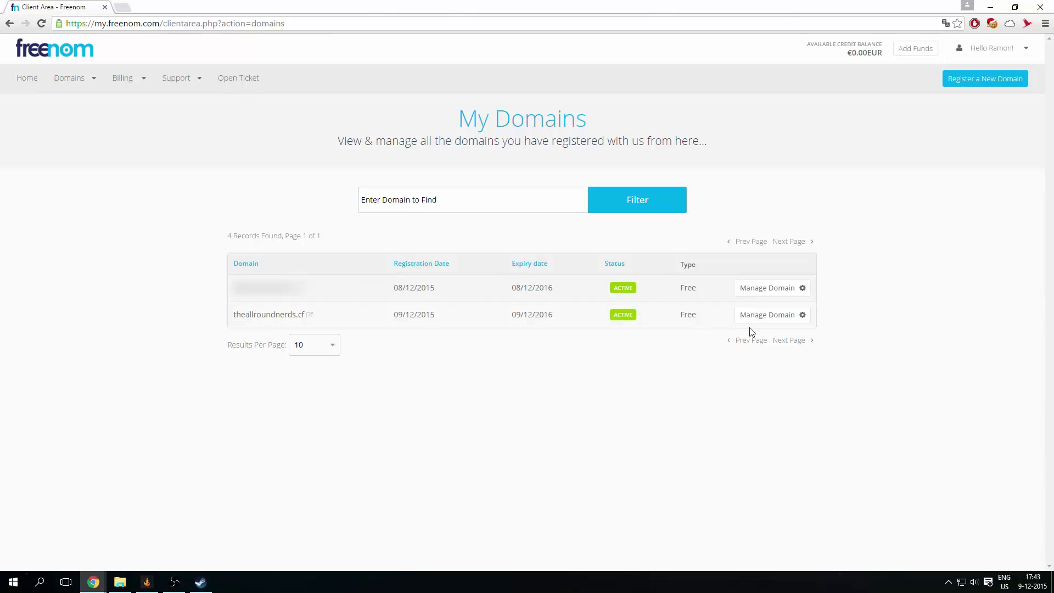
pyautogui.click(768, 315)
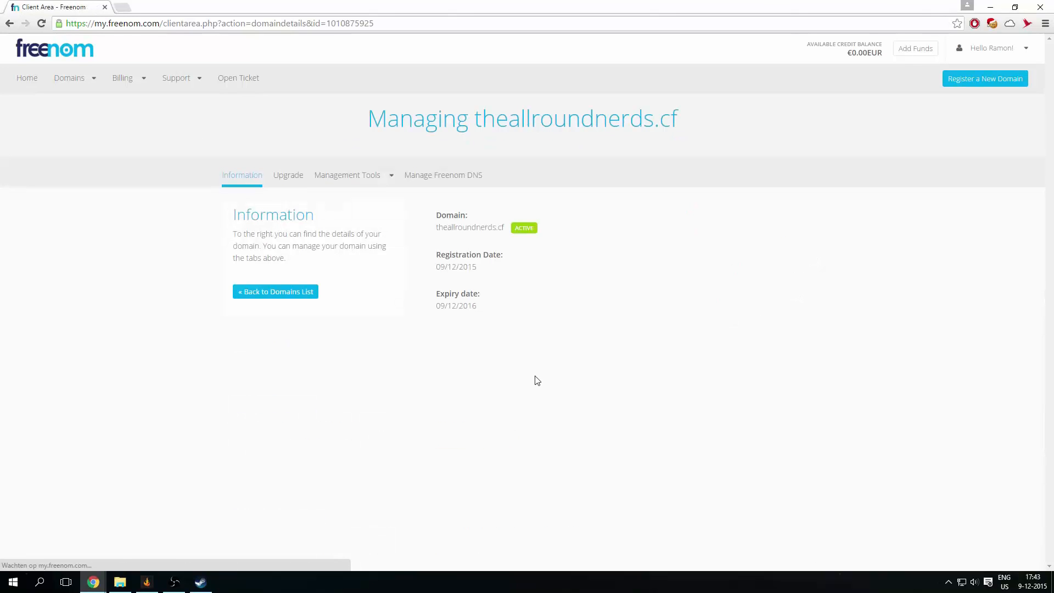
pyautogui.moveTo(361, 179)
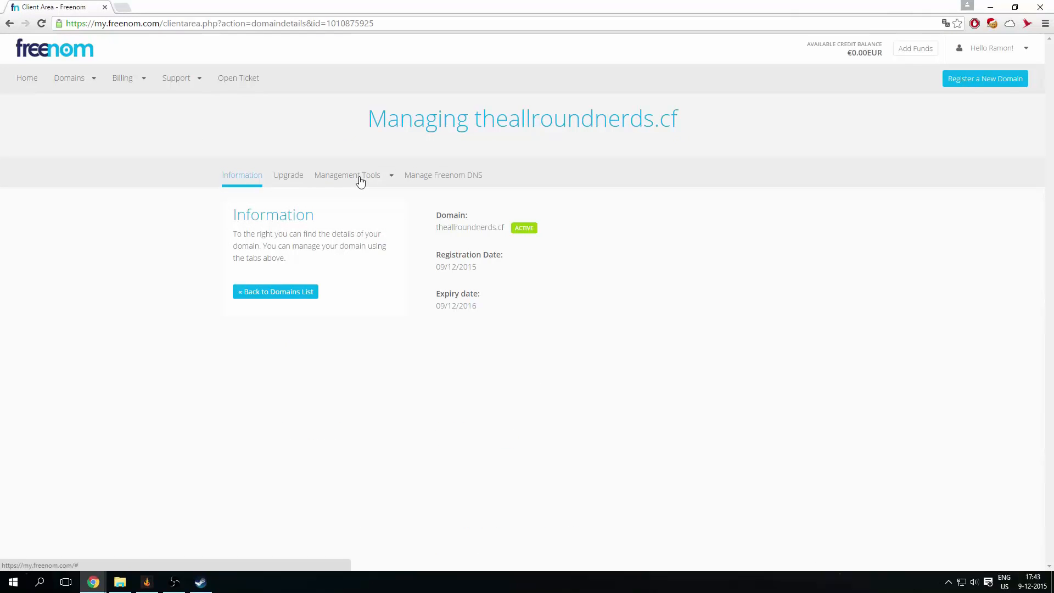
# - Confirm default nameservers NS01–NS04.FREENOM.COM under Management Tools, then minimize the browser
pyautogui.click(348, 175)
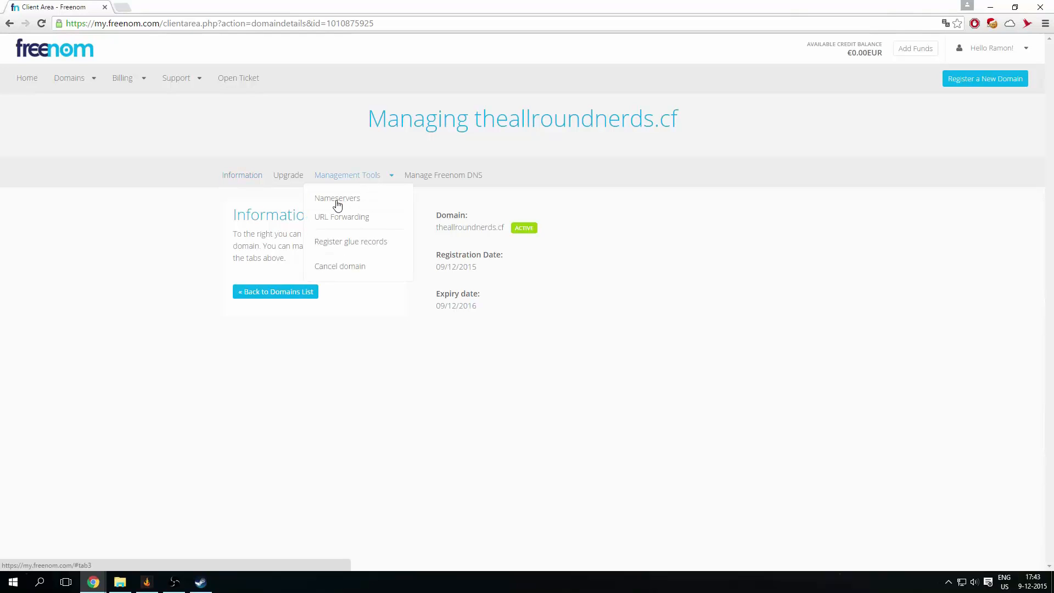
pyautogui.click(338, 197)
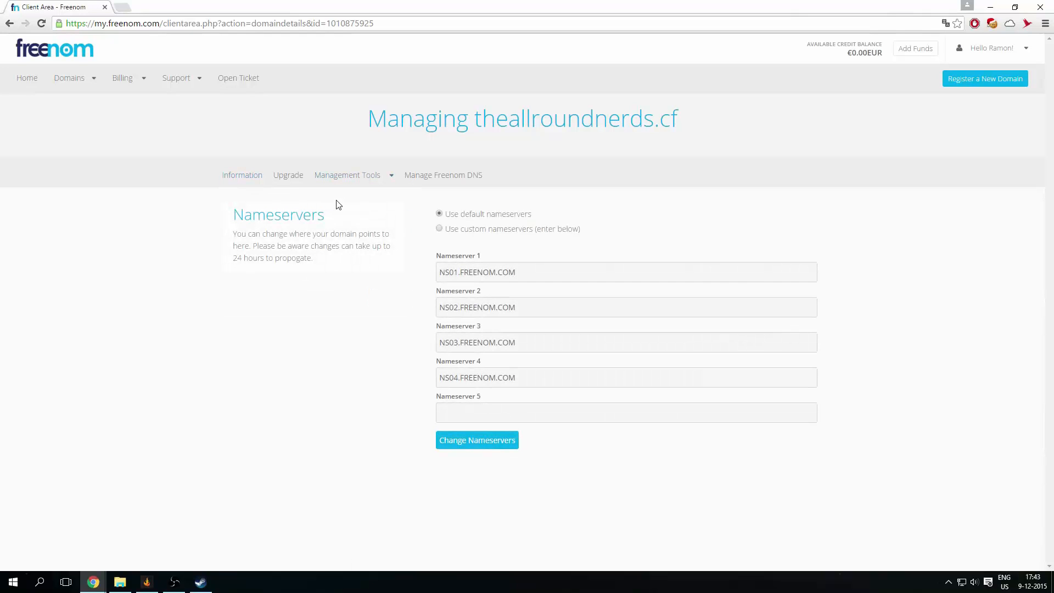
pyautogui.moveTo(548, 236)
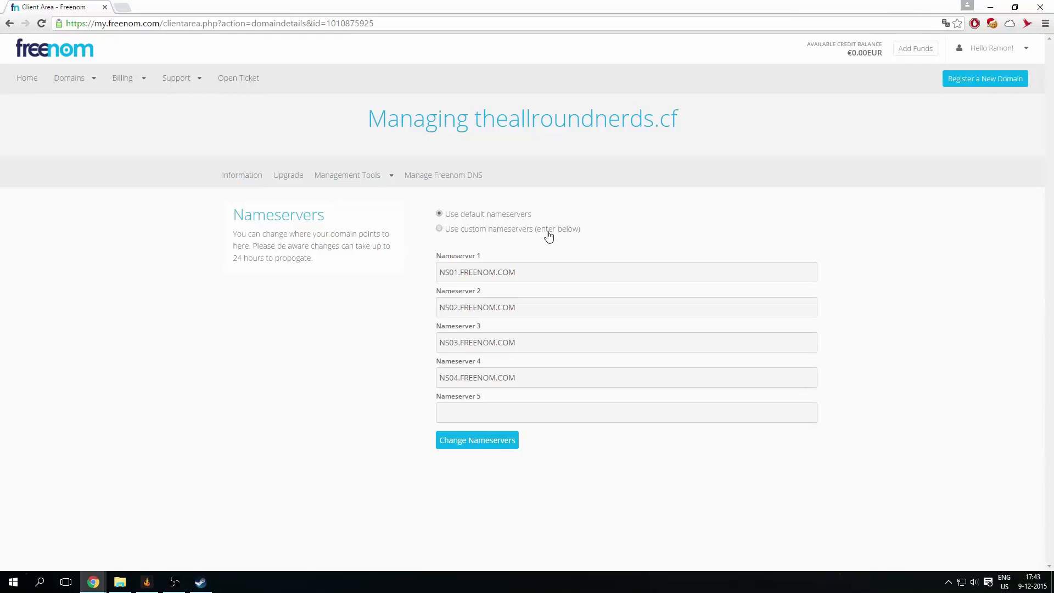
pyautogui.moveTo(413, 214)
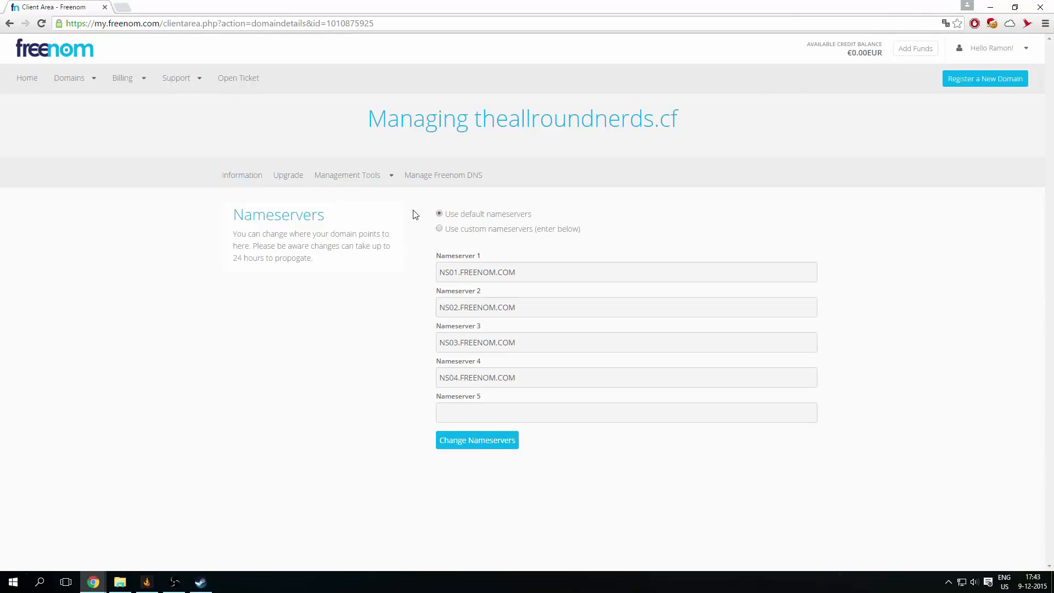
pyautogui.moveTo(449, 242)
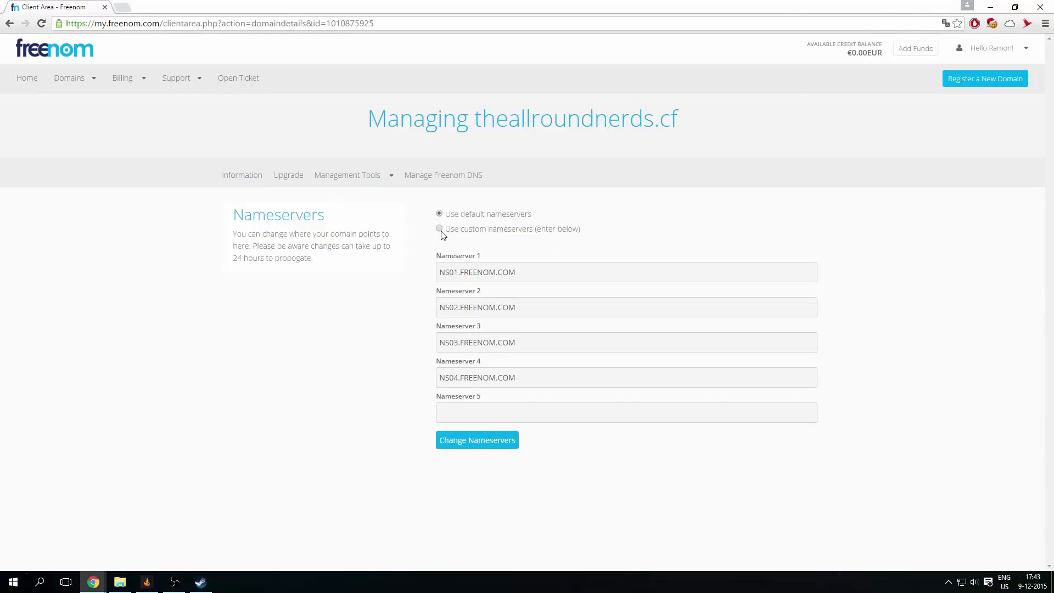
pyautogui.moveTo(505, 240)
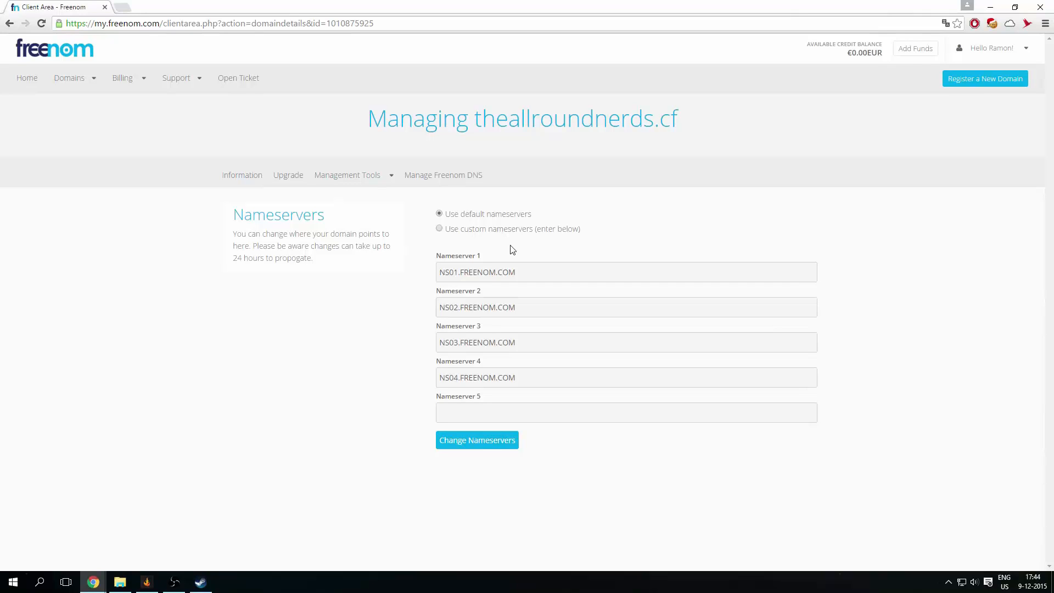
pyautogui.moveTo(336, 202)
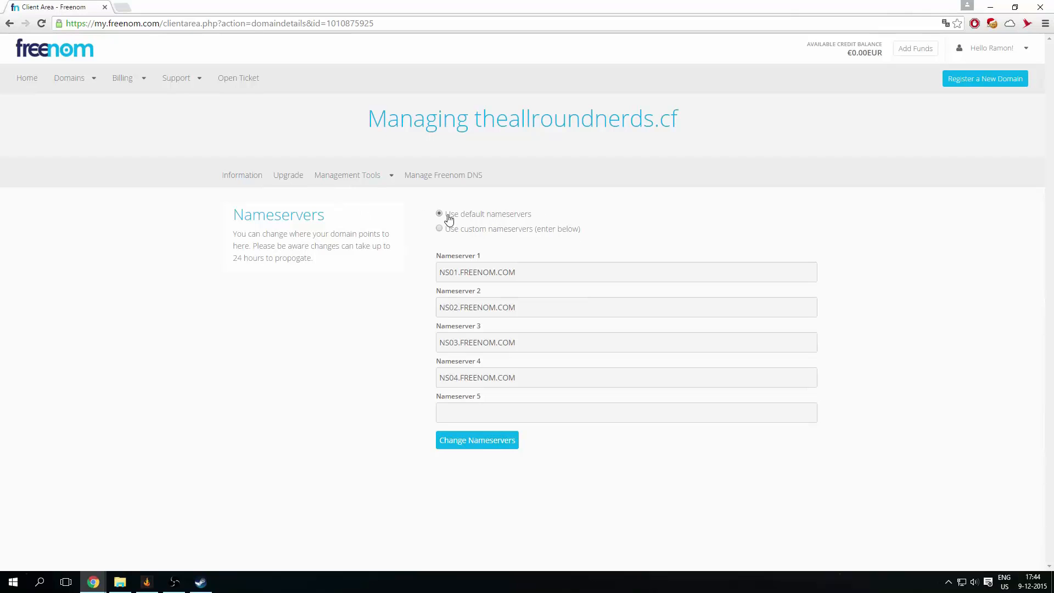
pyautogui.moveTo(542, 374)
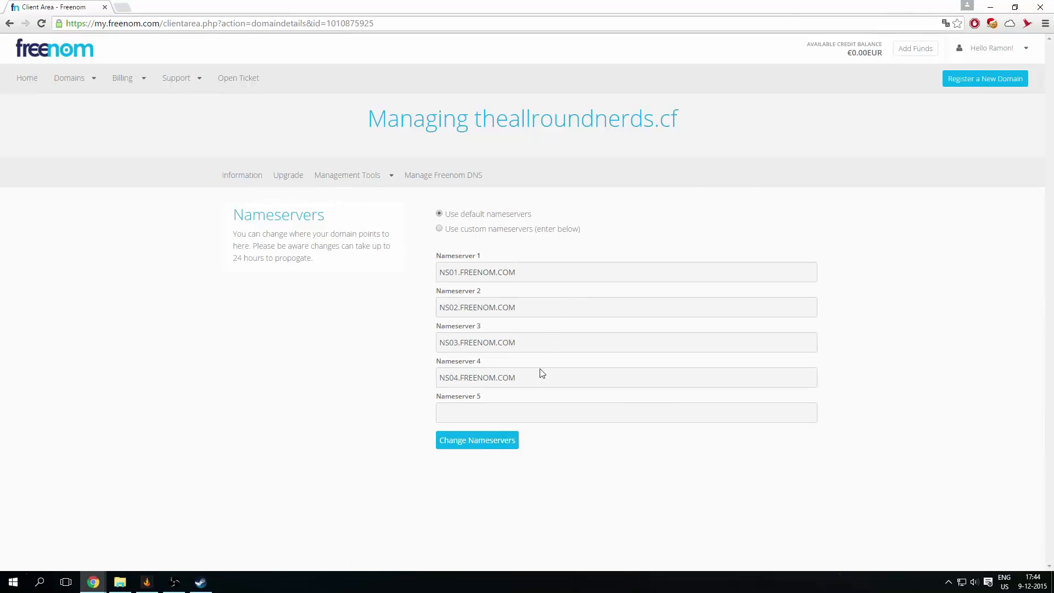
pyautogui.click(26, 77)
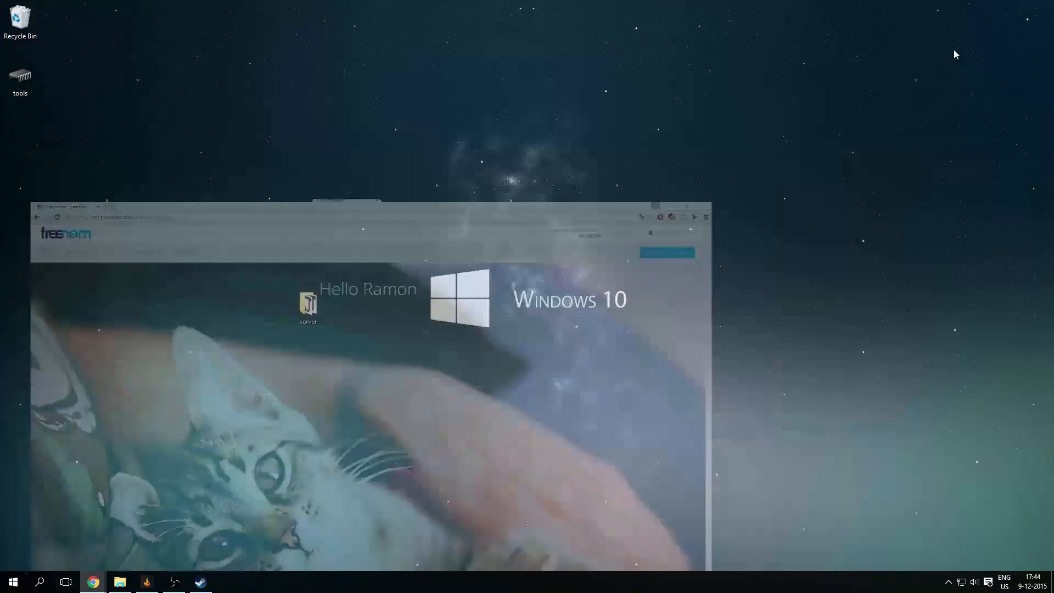
# - Open the desktop server folder, run run.bat until the server finishes loading, and bring up the Minecraft Launcher
pyautogui.doubleClick(308, 302)
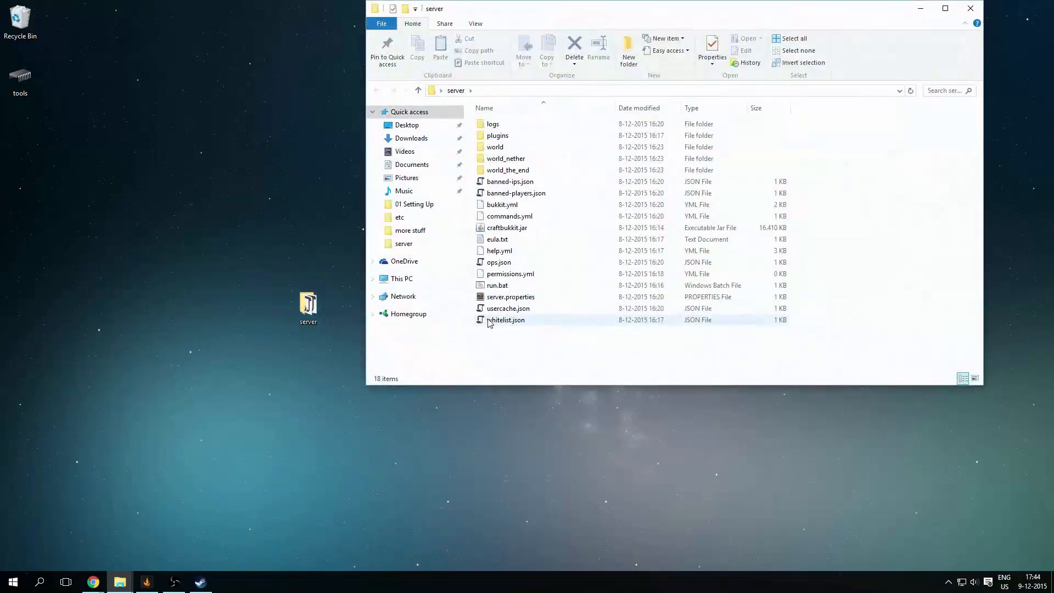
pyautogui.doubleClick(497, 285)
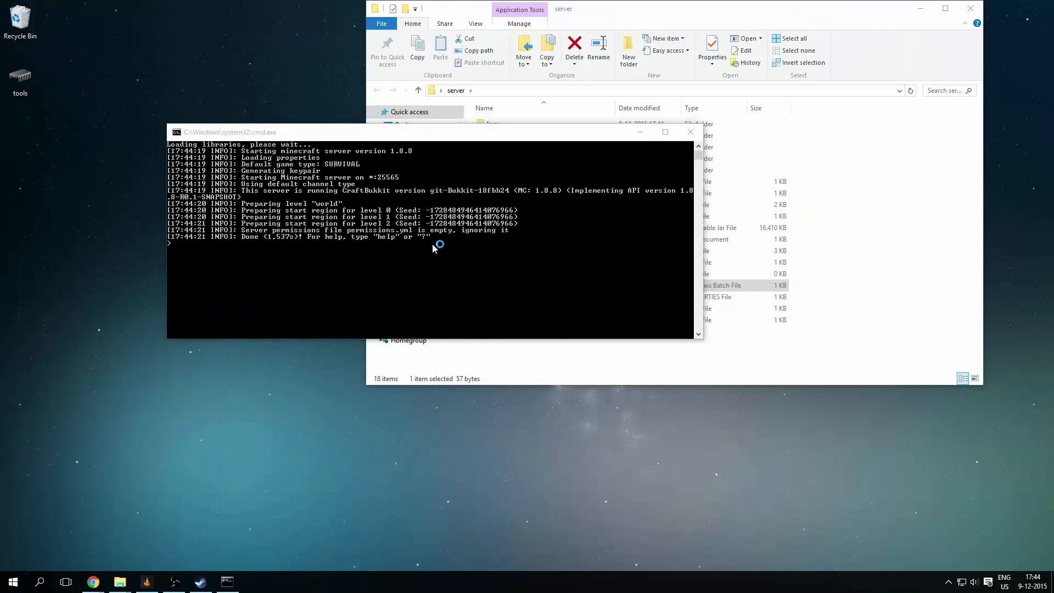
pyautogui.click(253, 581)
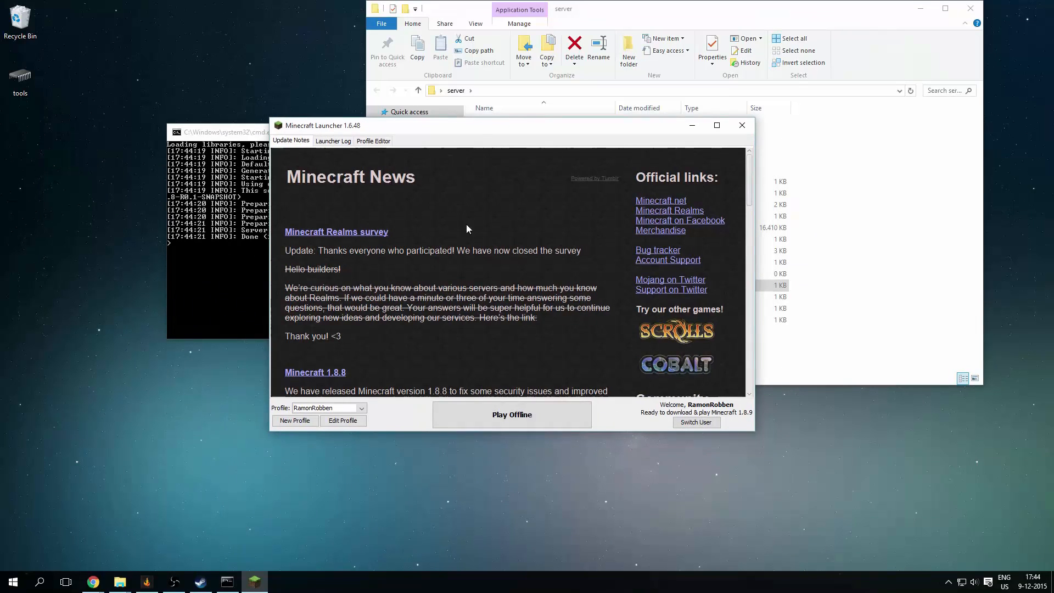
# - Launch Minecraft 1.8.9 in offline mode from the launcher
pyautogui.click(511, 414)
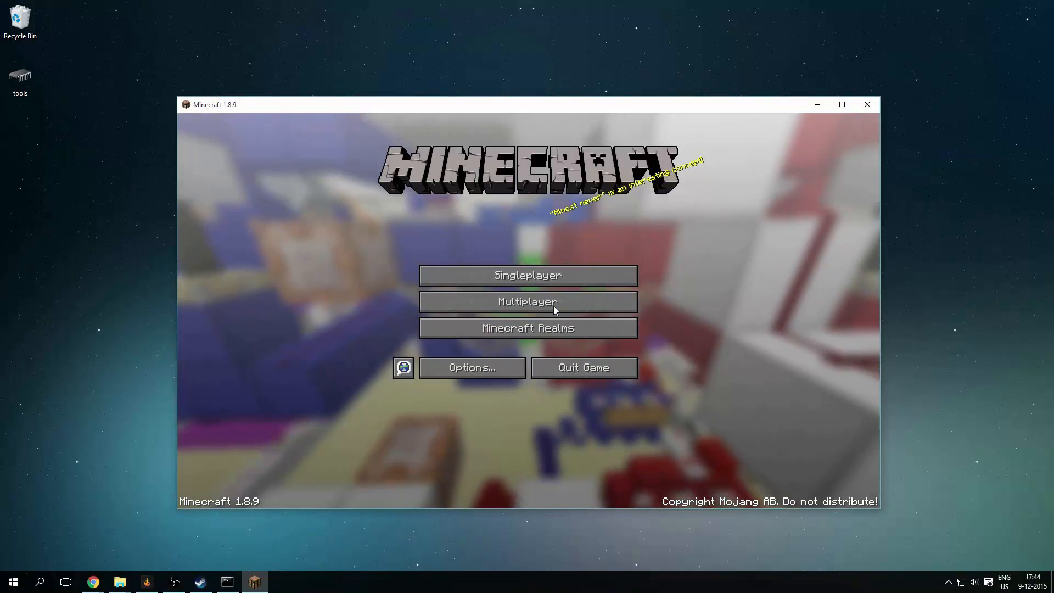
# - Add a multiplayer server with address play.theallroundnerds.cf and save it
pyautogui.click(527, 301)
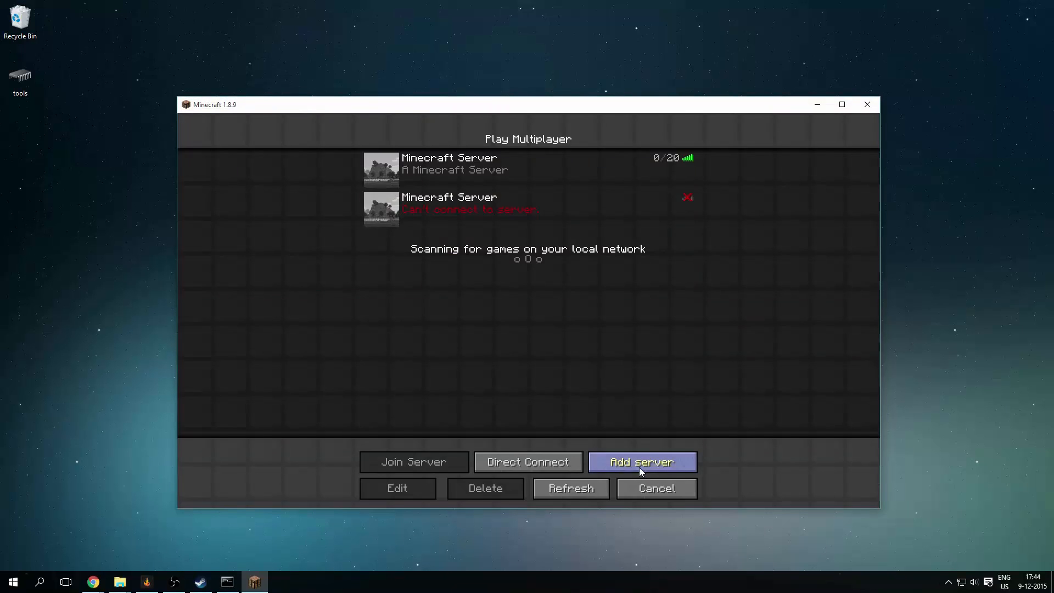
pyautogui.click(642, 461)
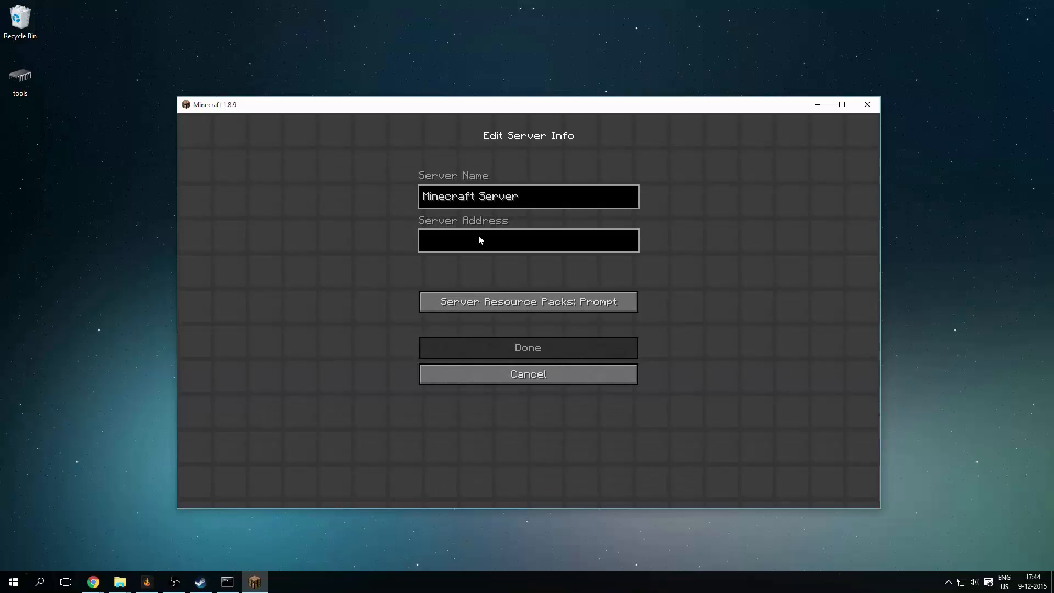
pyautogui.write('play.')
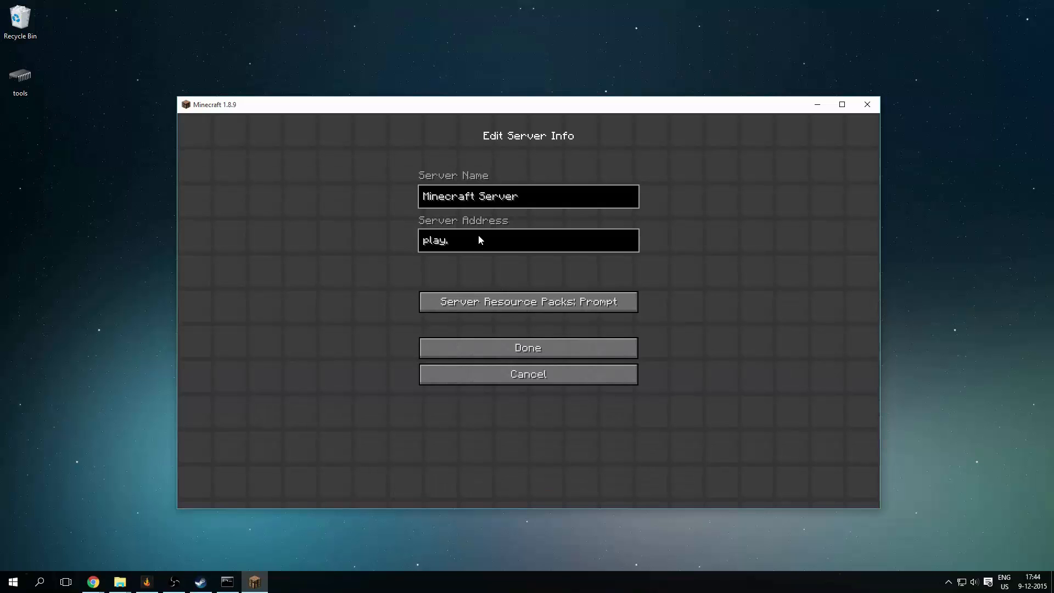
pyautogui.write('theallround')
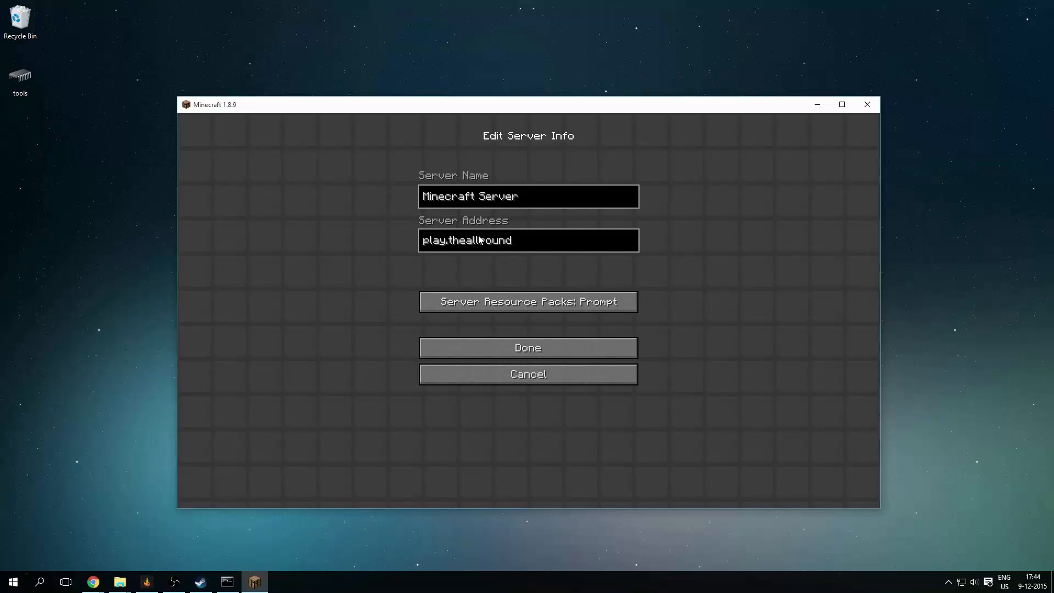
pyautogui.write('nerds.')
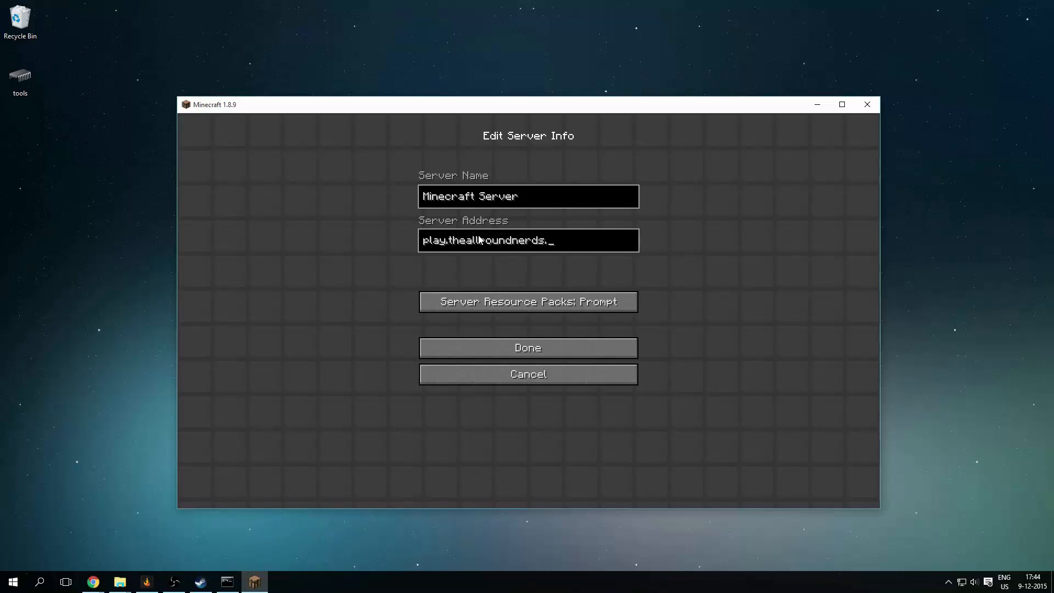
pyautogui.click(528, 347)
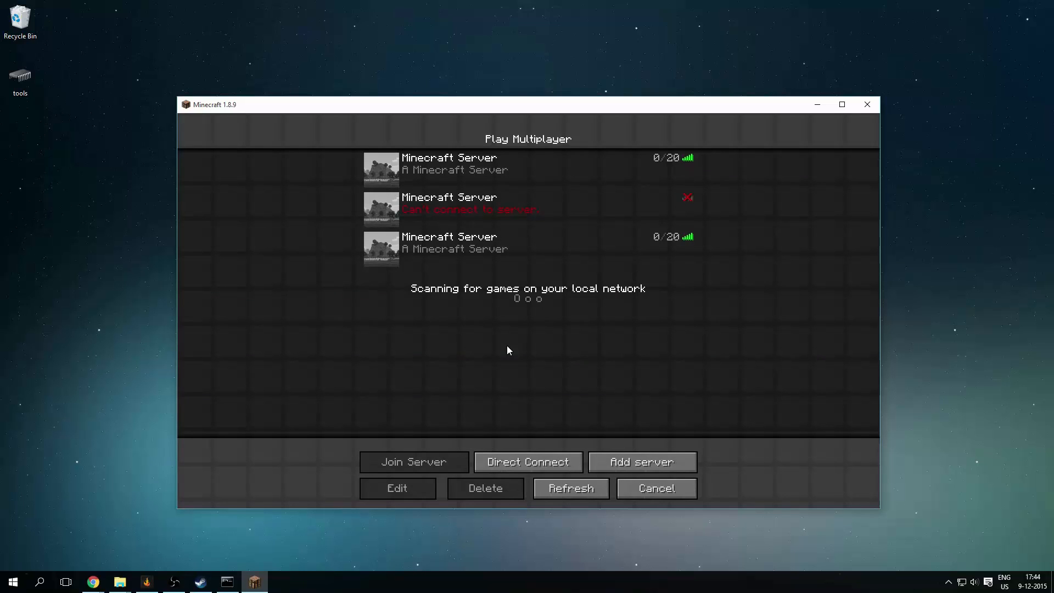
pyautogui.moveTo(479, 265)
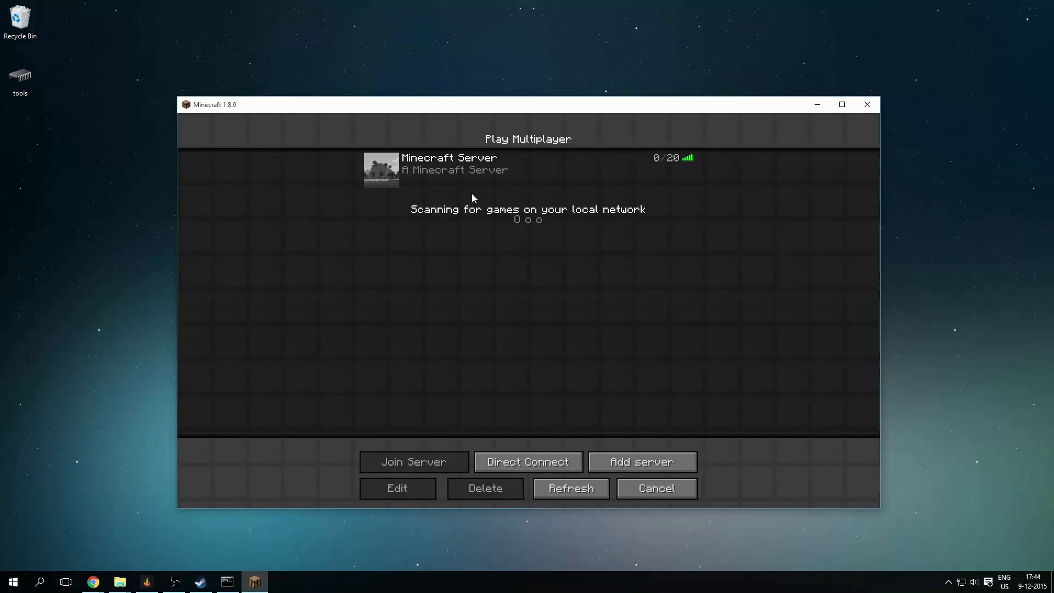
# - Edit the server entry to remove the 'play.' prefix, leaving theallroundnerds.cf
pyautogui.click(397, 488)
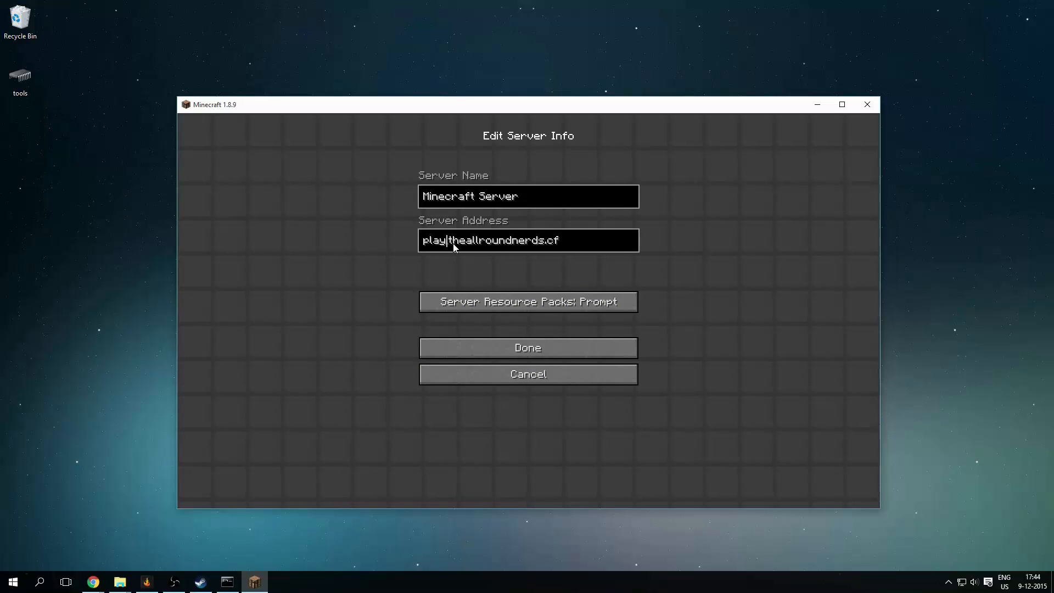
pyautogui.press('BackSpace')
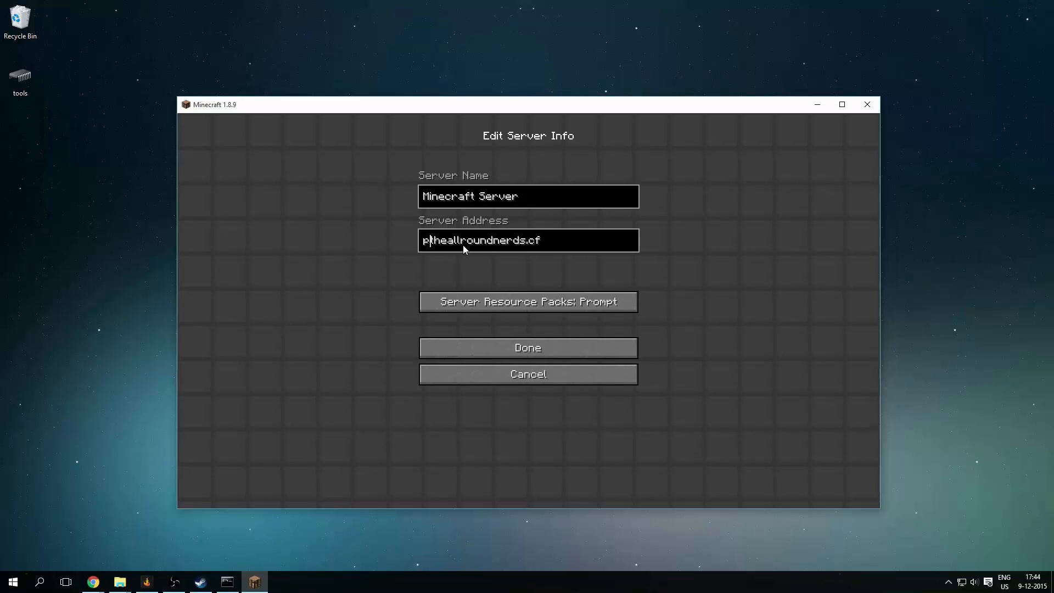
pyautogui.press('Backspace')
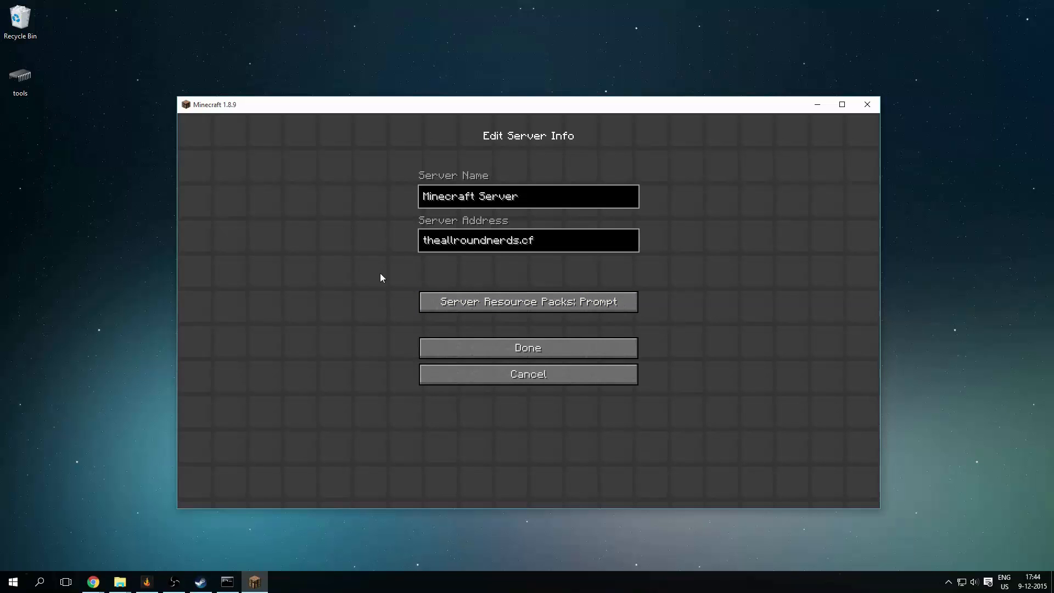
pyautogui.click(527, 348)
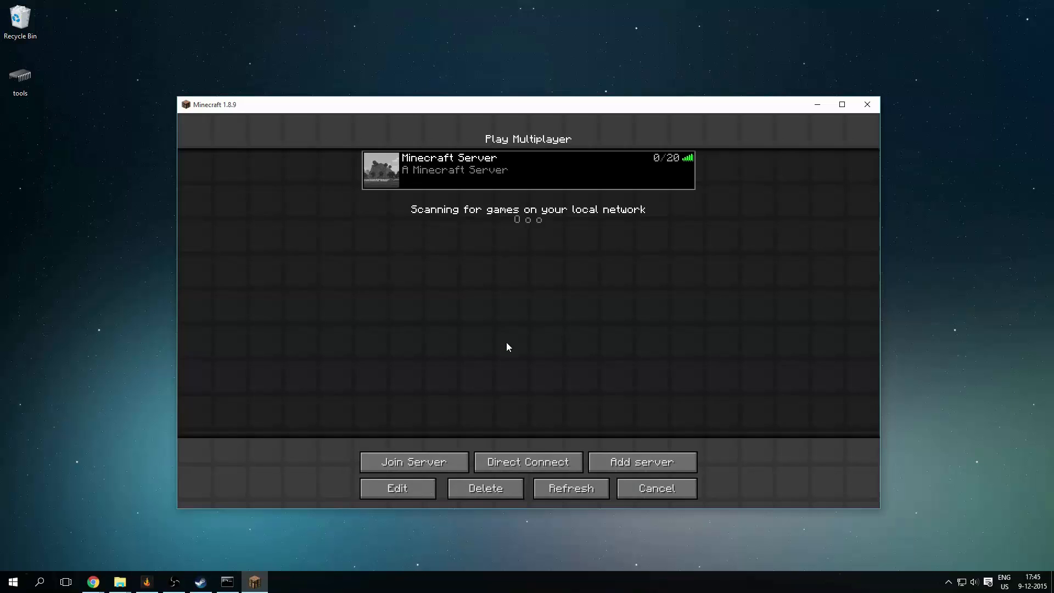
pyautogui.click(396, 488)
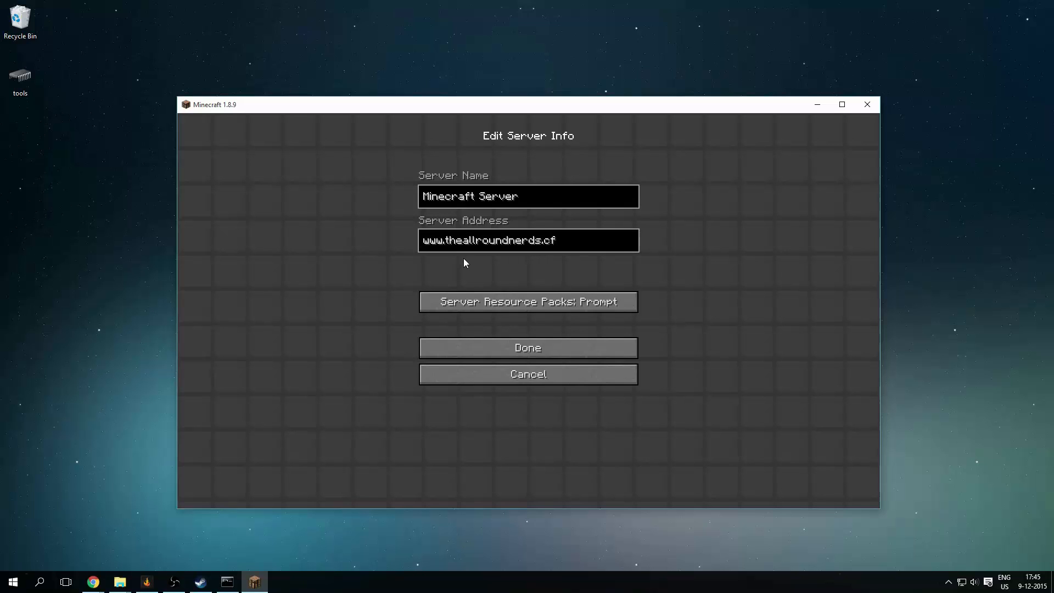
pyautogui.click(528, 347)
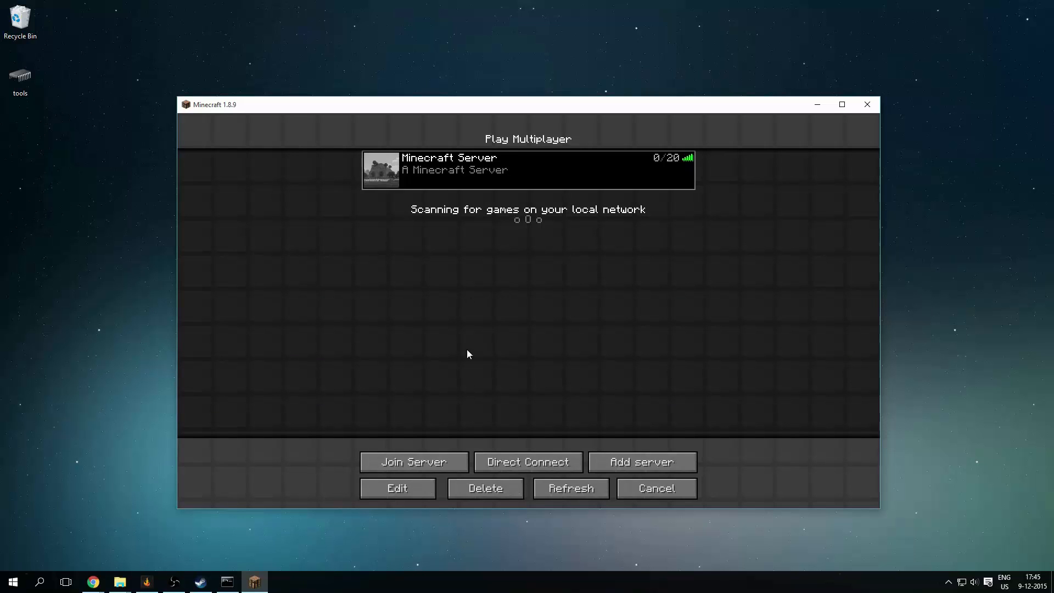
pyautogui.moveTo(513, 359)
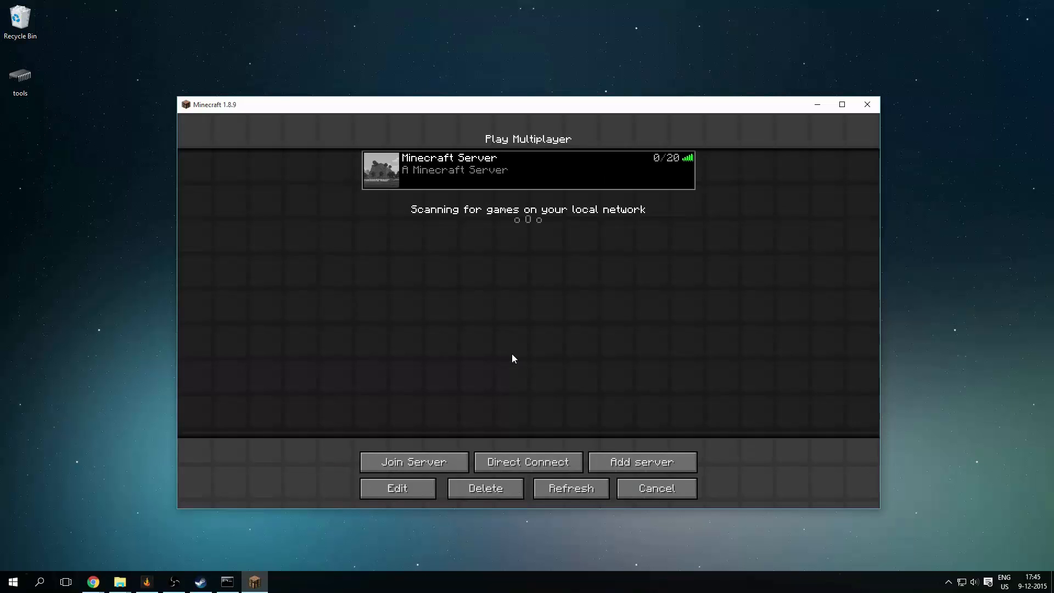
pyautogui.click(655, 488)
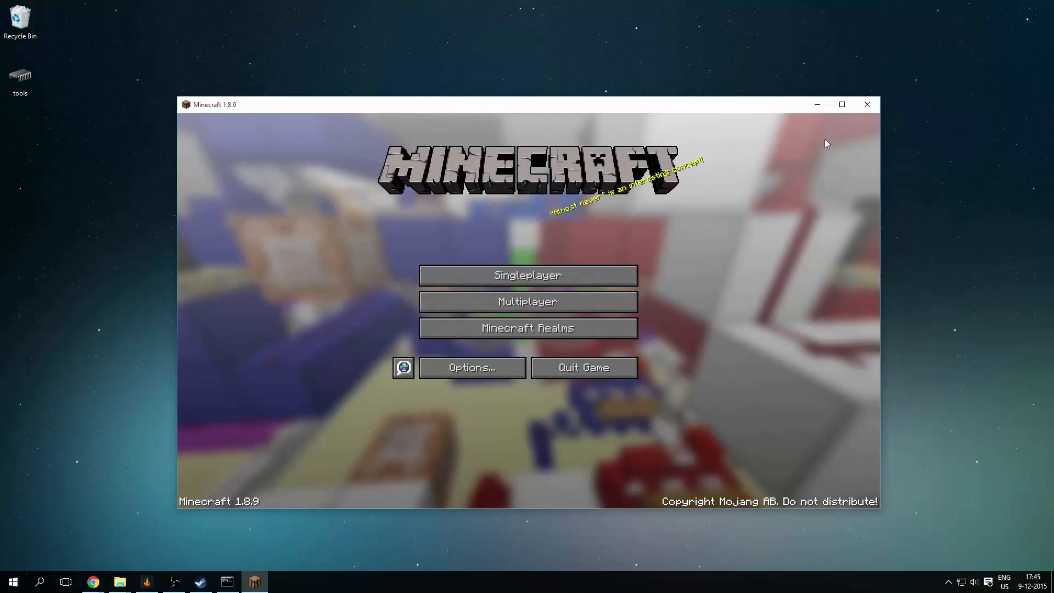